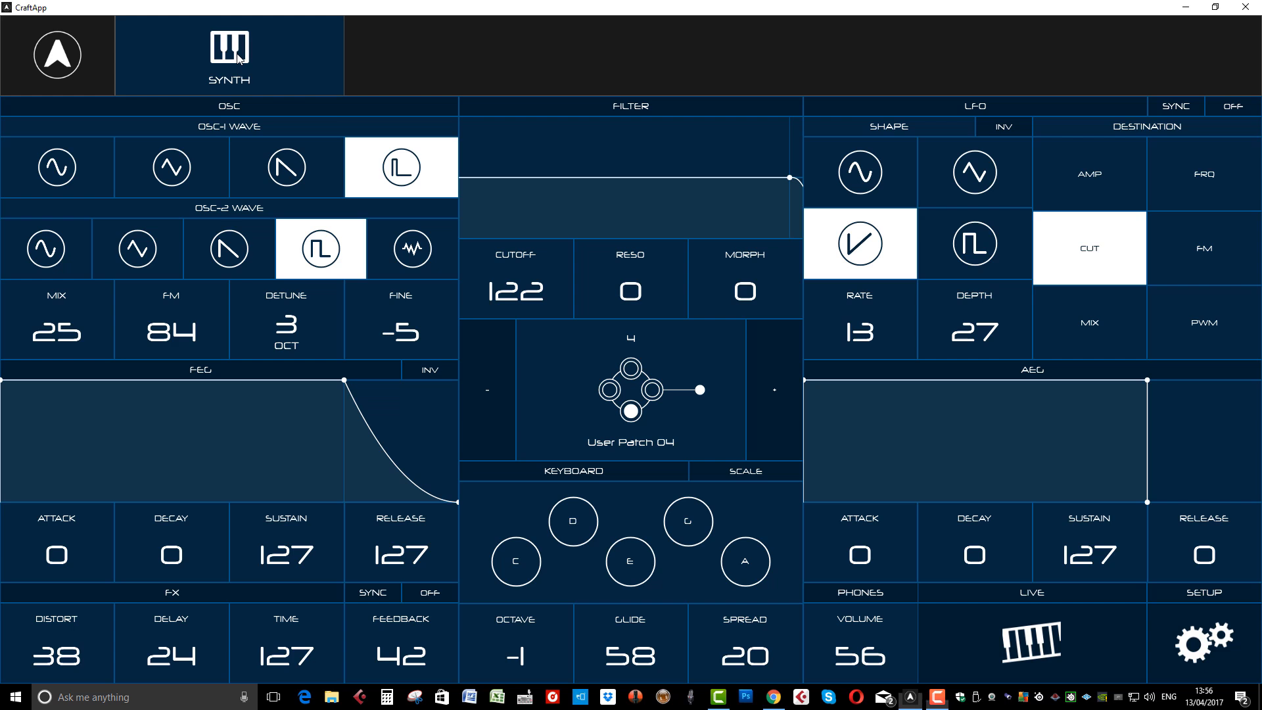
# - Browse the live page's control pages and envelope presets, then return to the synth editor
pyautogui.click(1031, 643)
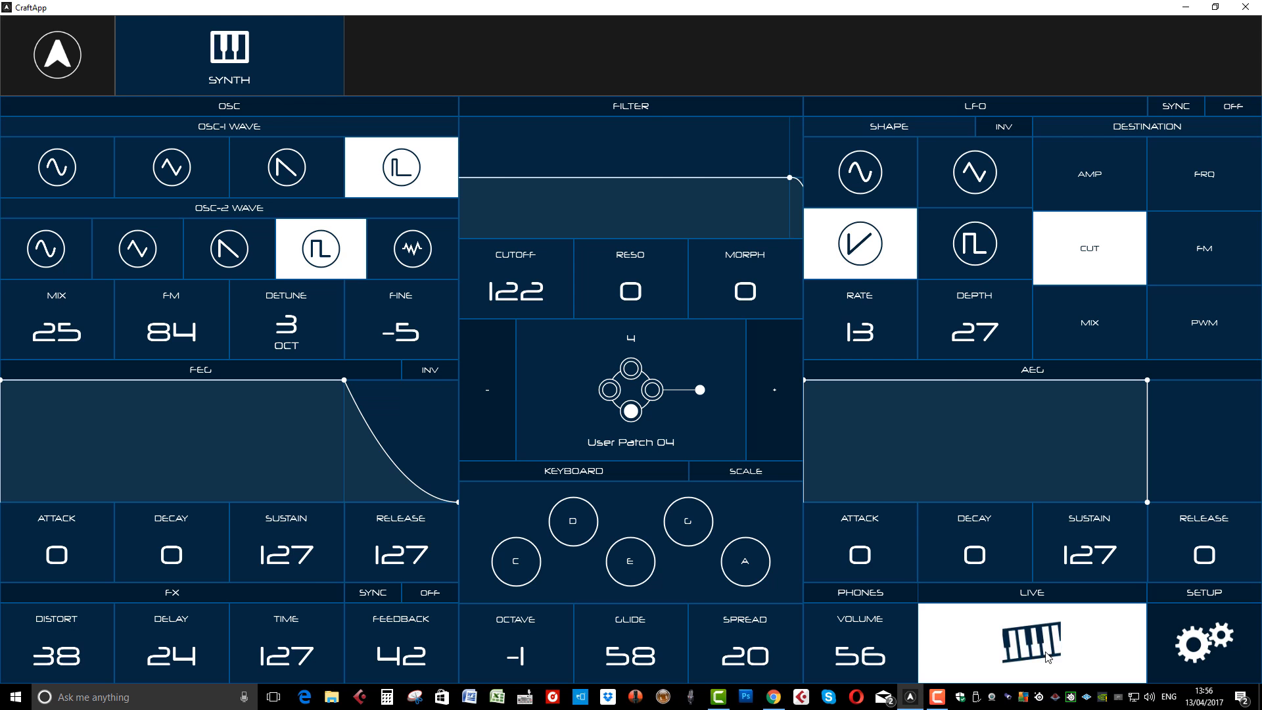
pyautogui.click(1030, 643)
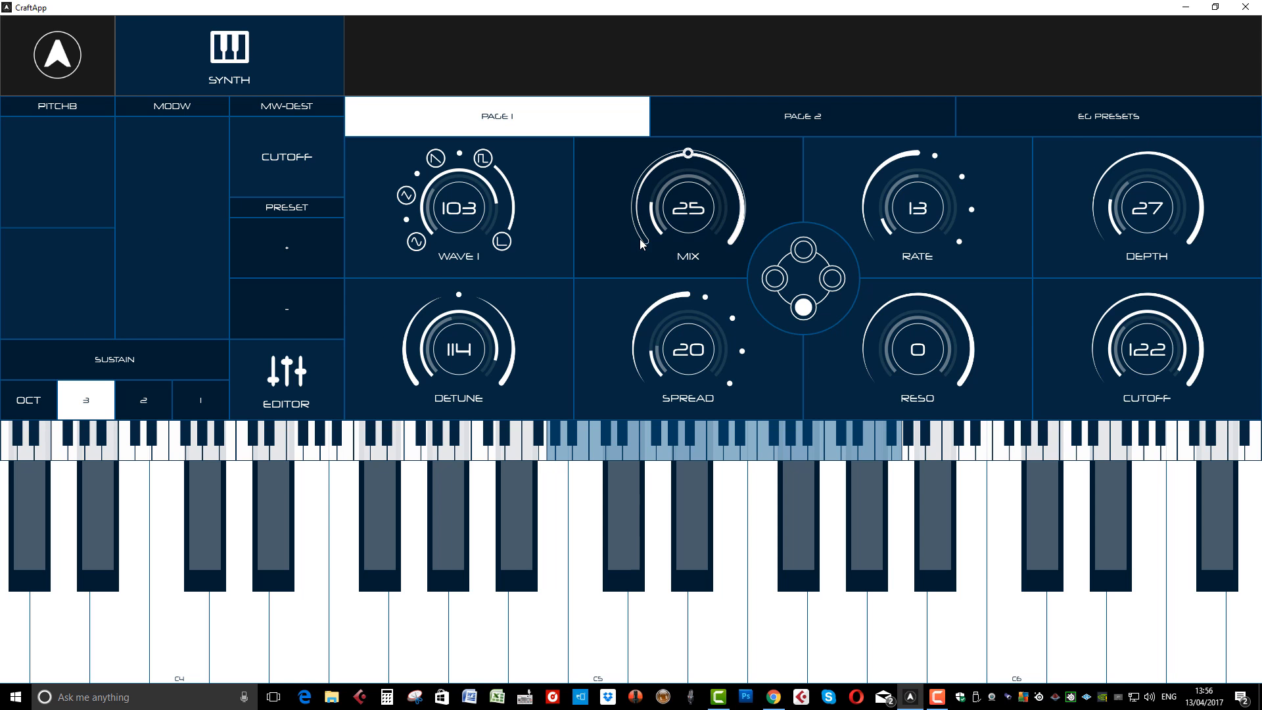
pyautogui.click(801, 115)
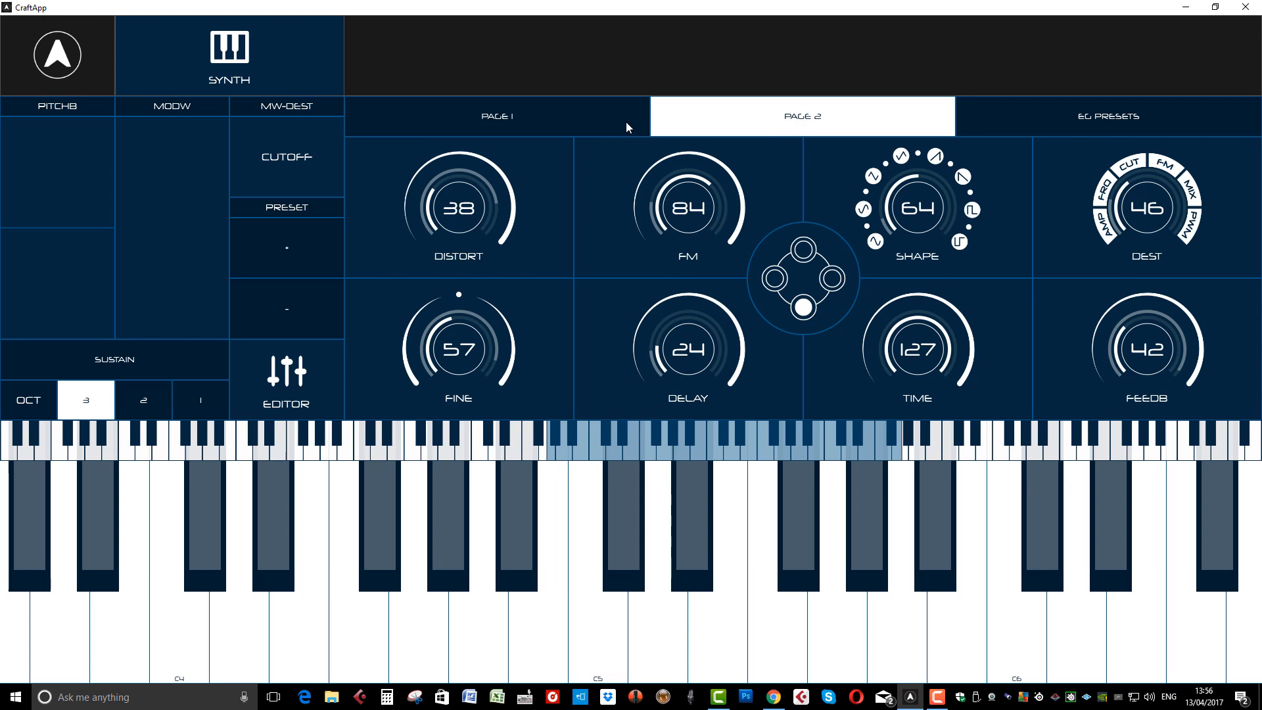
pyautogui.click(495, 116)
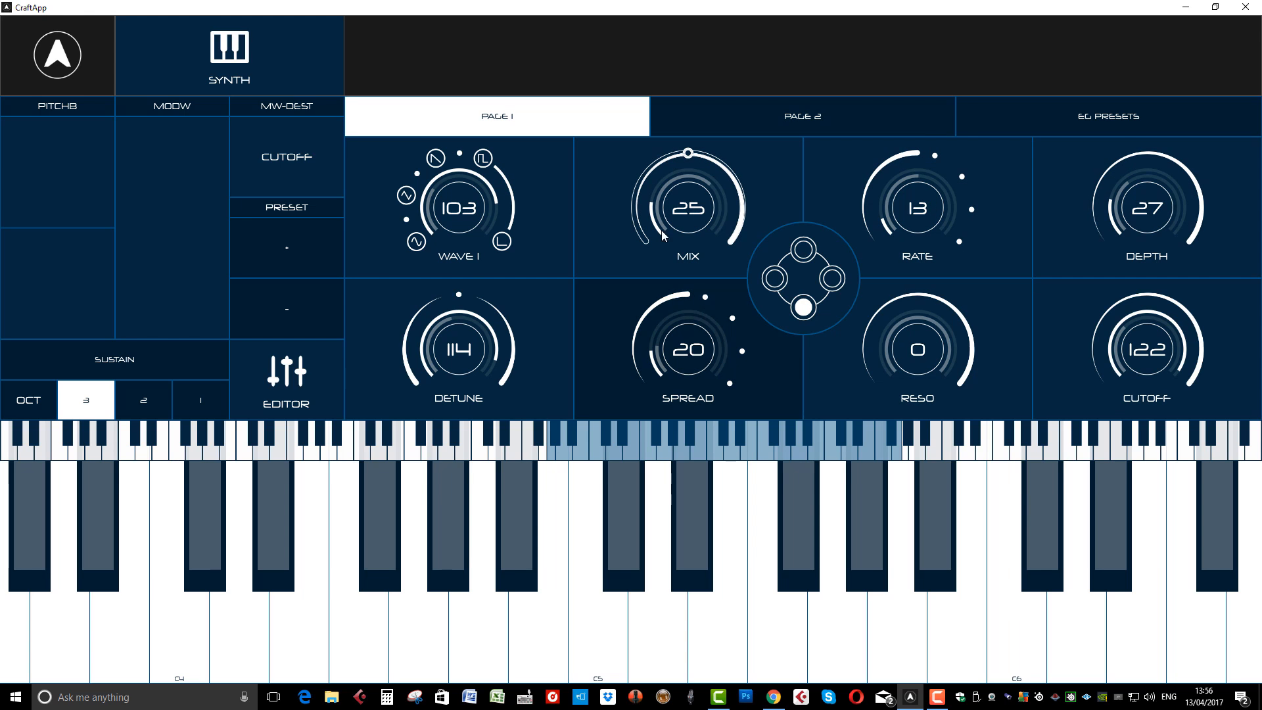
pyautogui.click(800, 116)
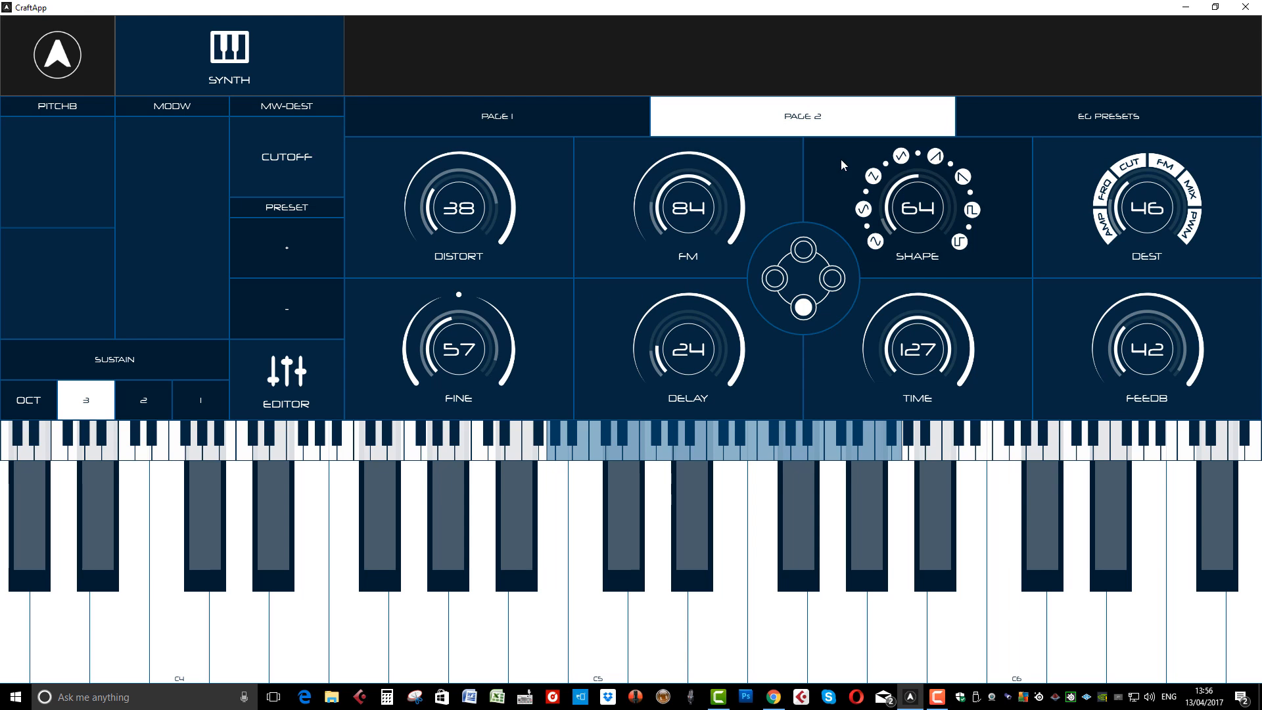
pyautogui.moveTo(1088, 131)
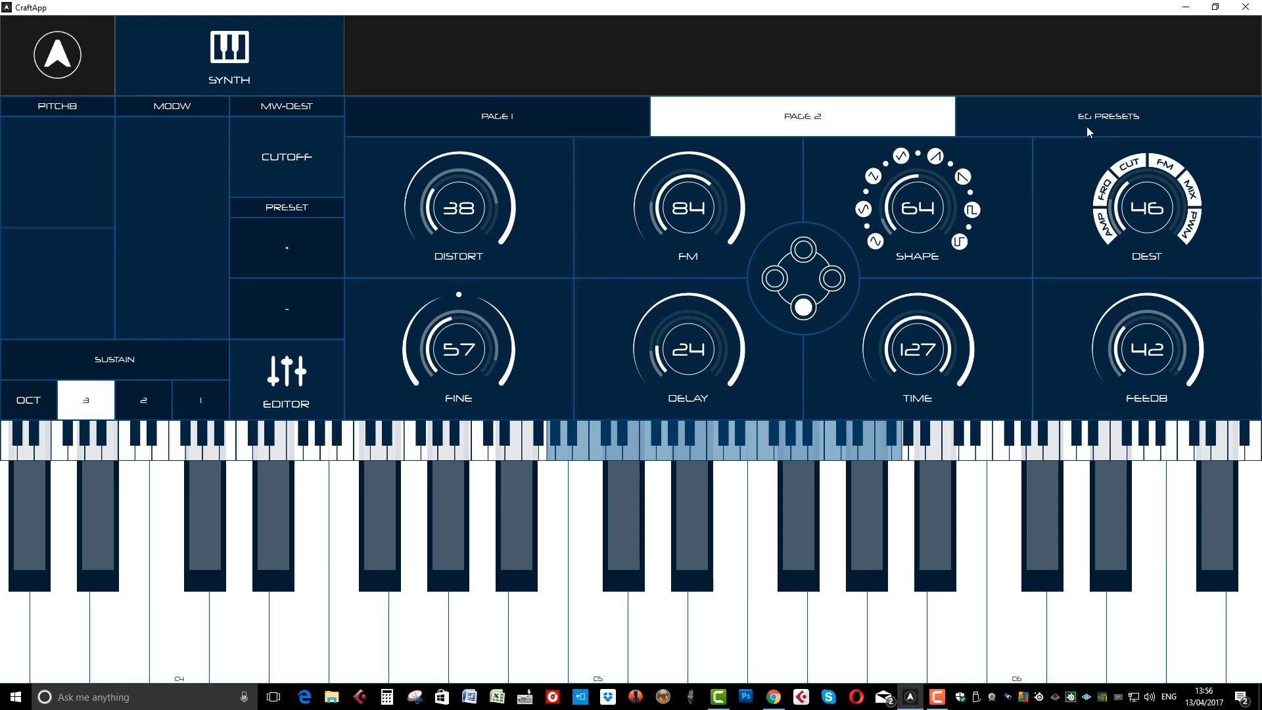
pyautogui.click(1108, 116)
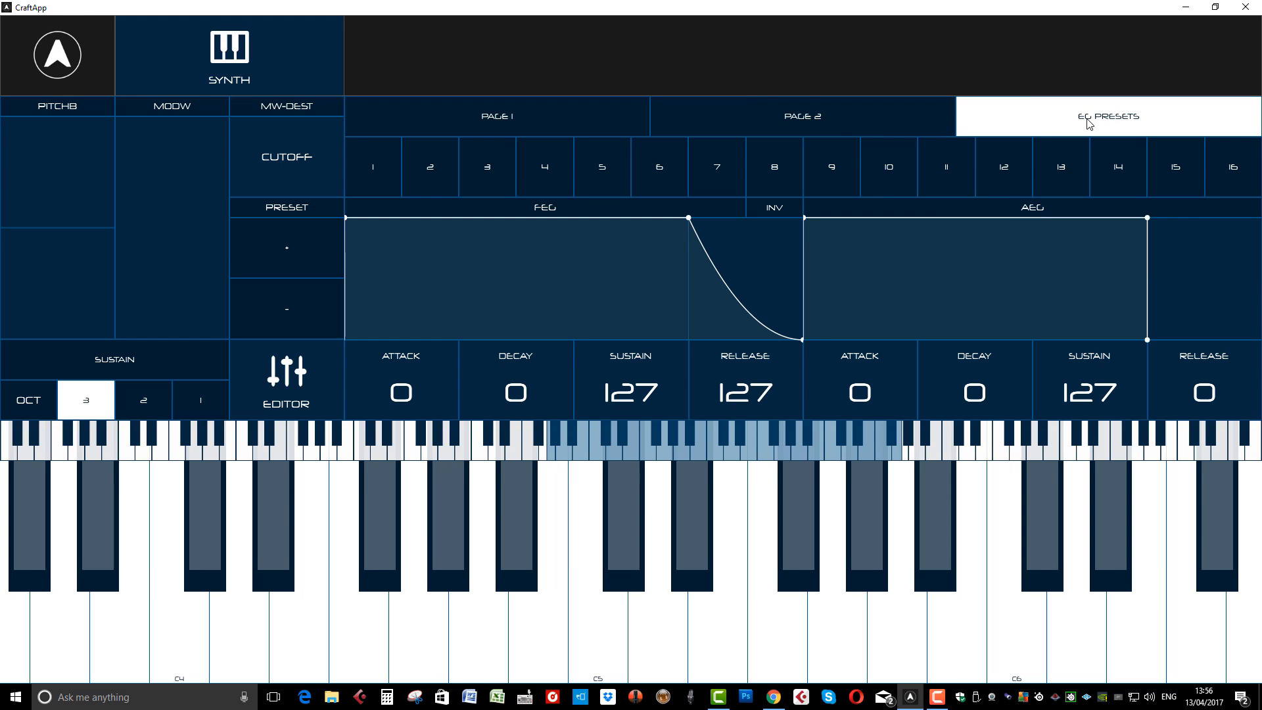
pyautogui.moveTo(870, 174)
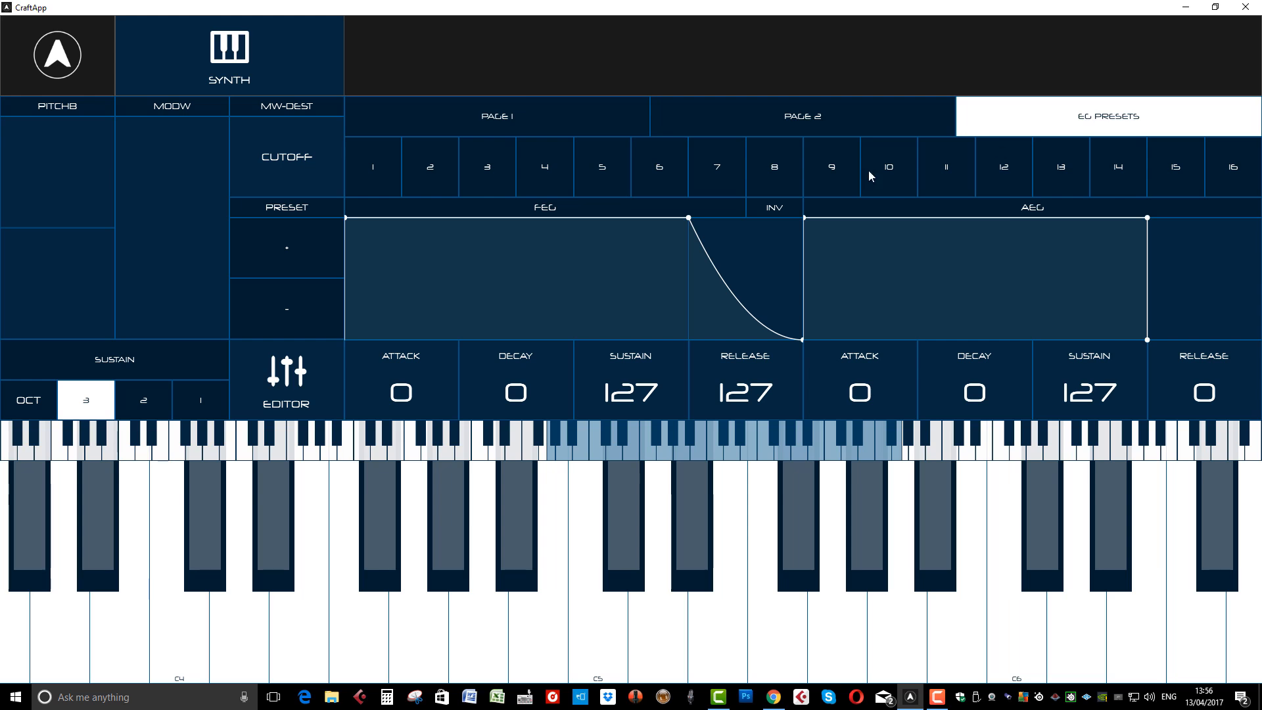
pyautogui.click(497, 116)
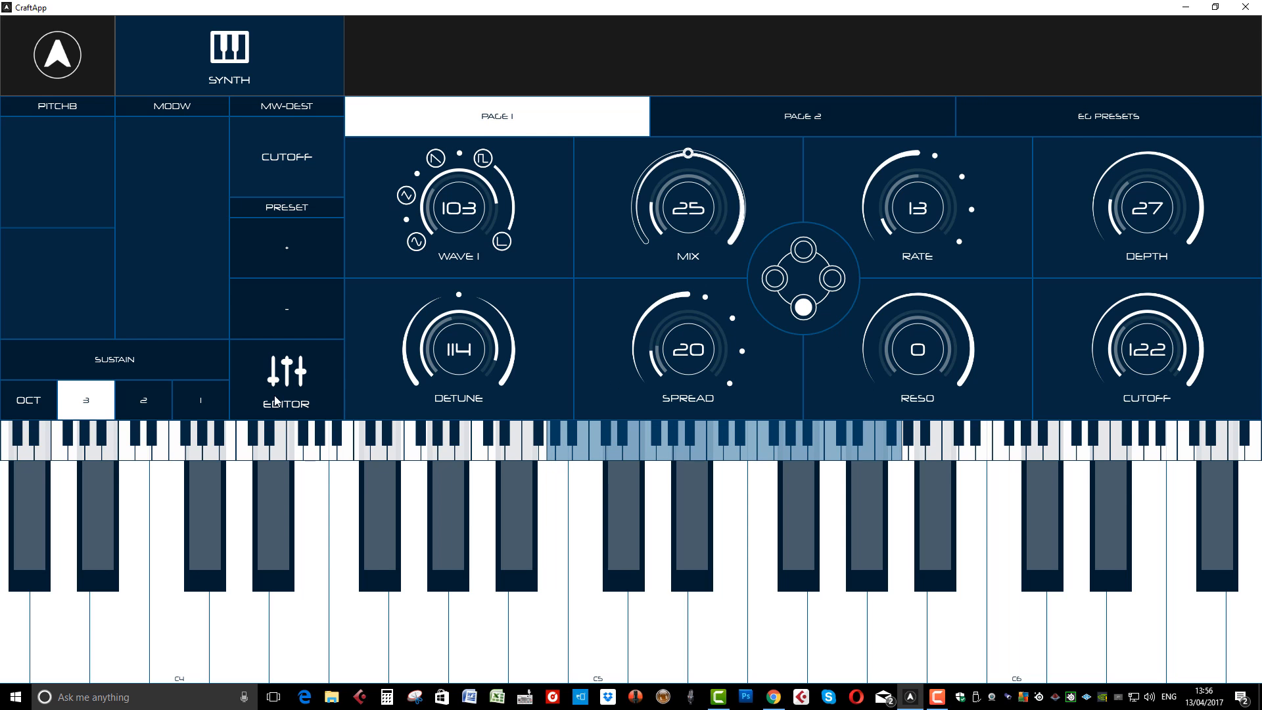
pyautogui.click(285, 382)
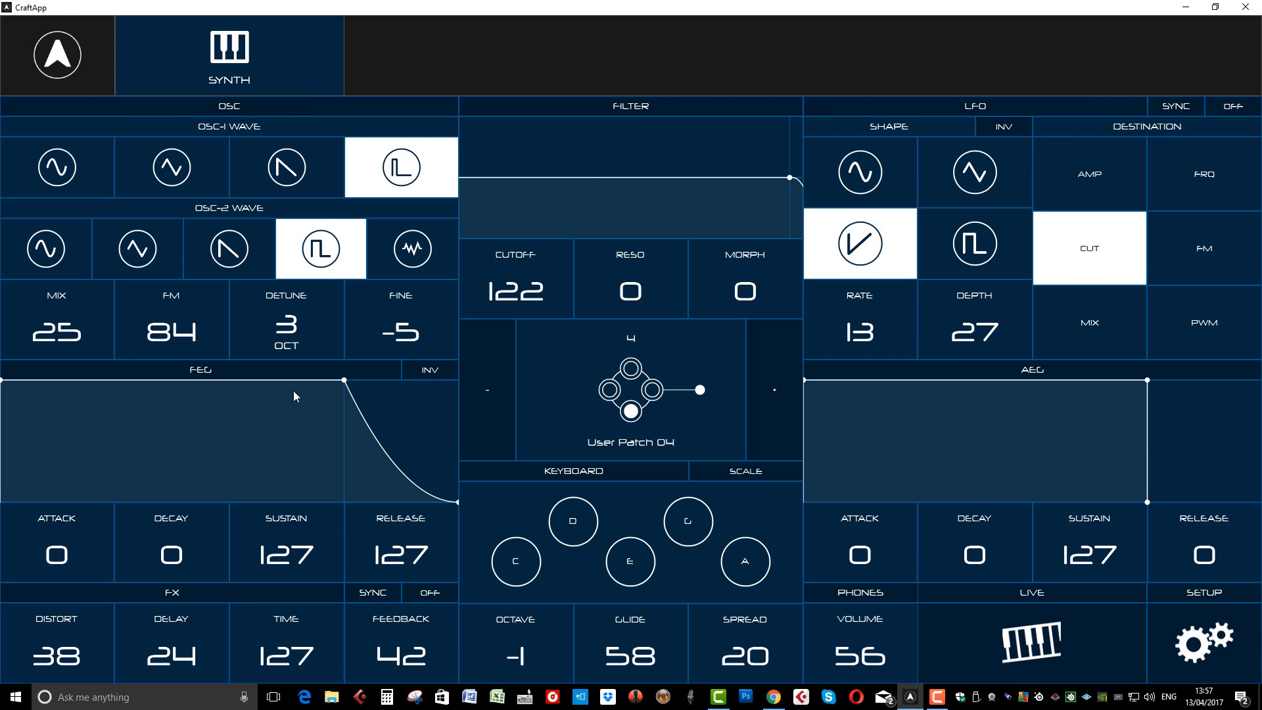
# - Check for a firmware update in Settings, confirming version 1.1 is up to date
pyautogui.click(1203, 641)
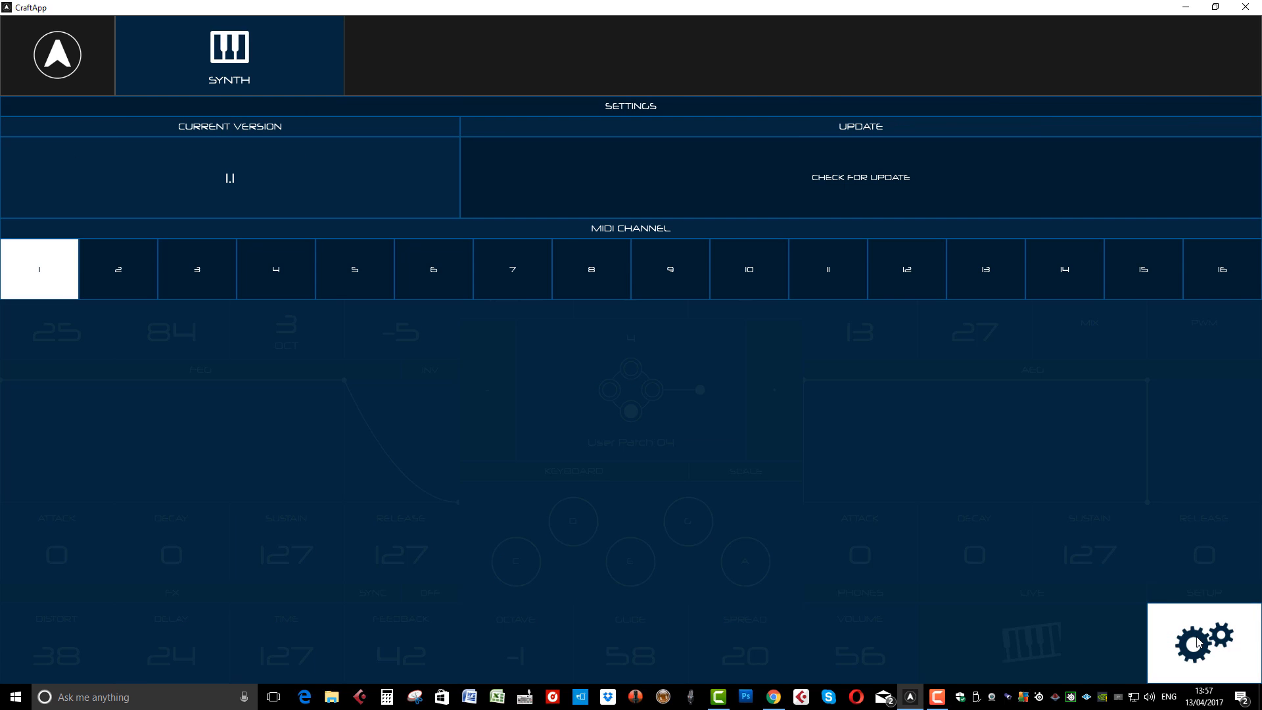
pyautogui.moveTo(668, 268)
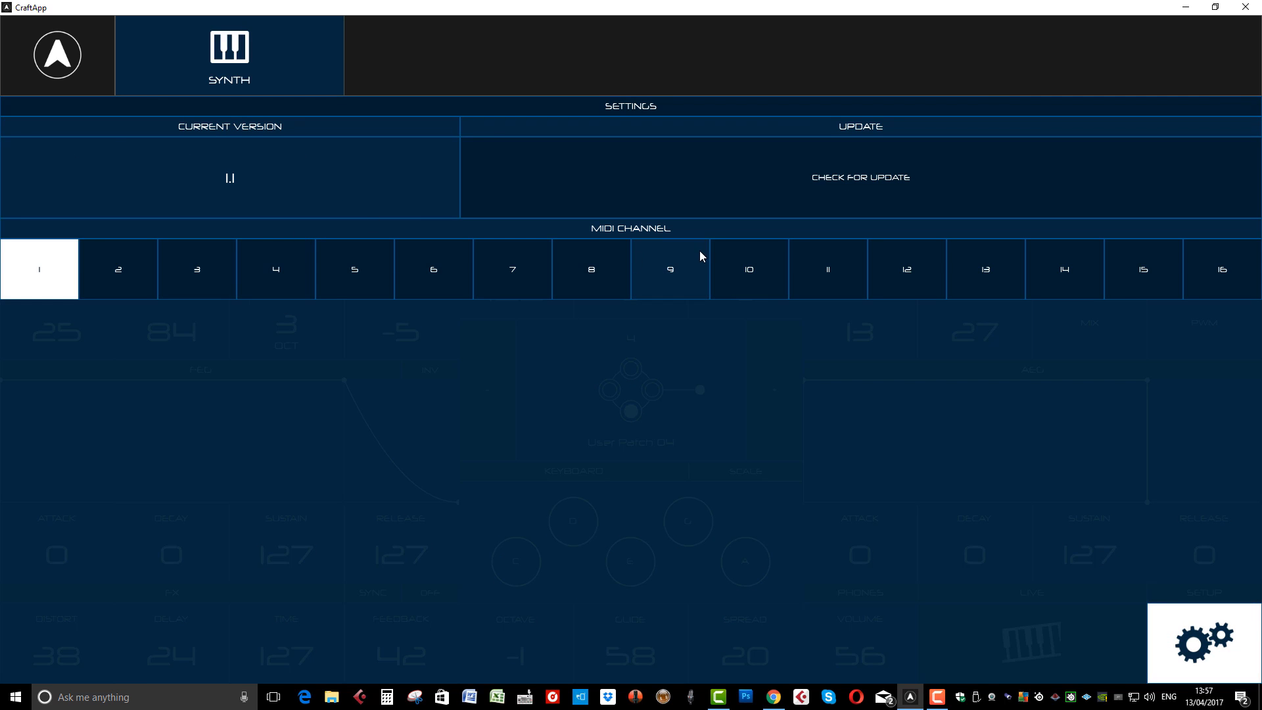
pyautogui.moveTo(196, 269)
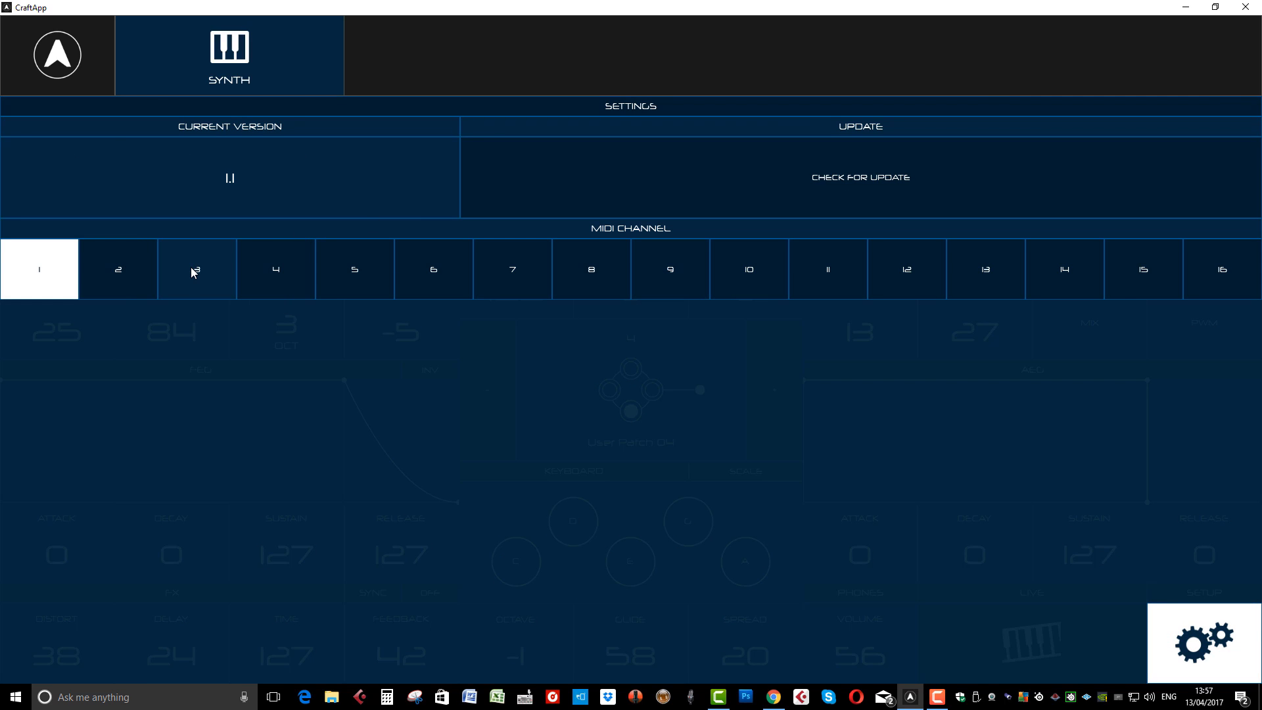
pyautogui.moveTo(333, 135)
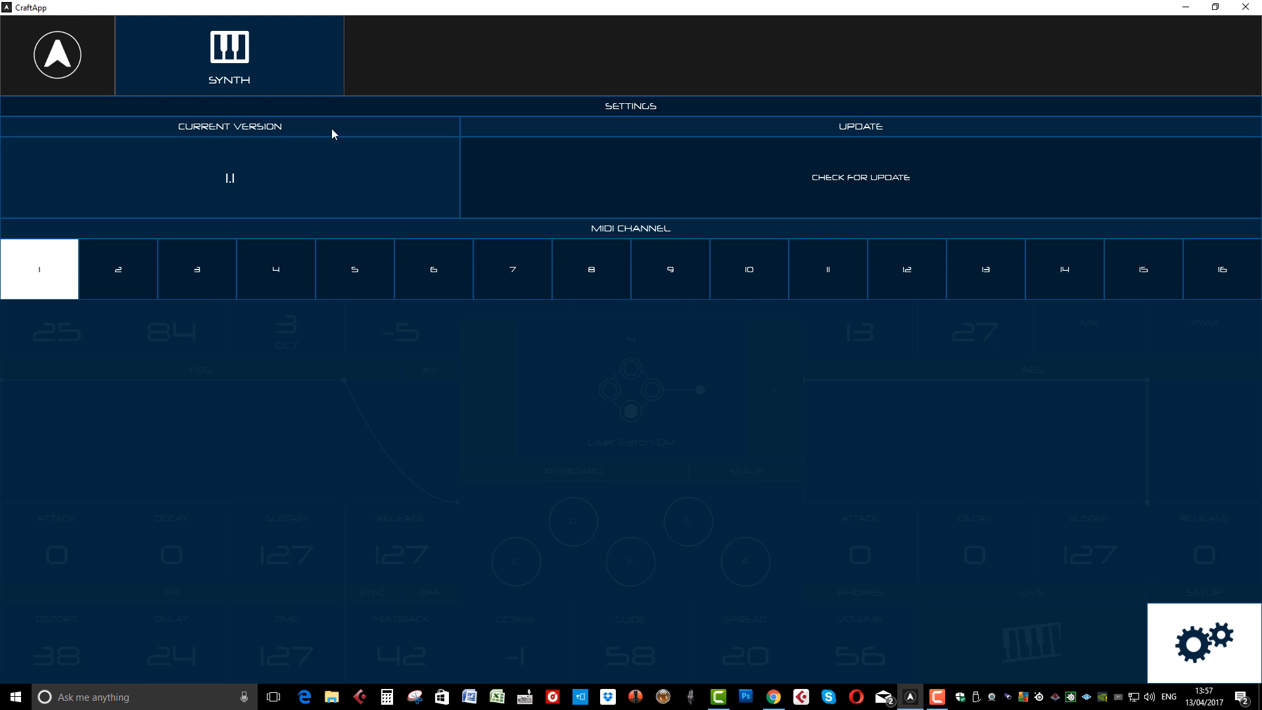
pyautogui.moveTo(243, 181)
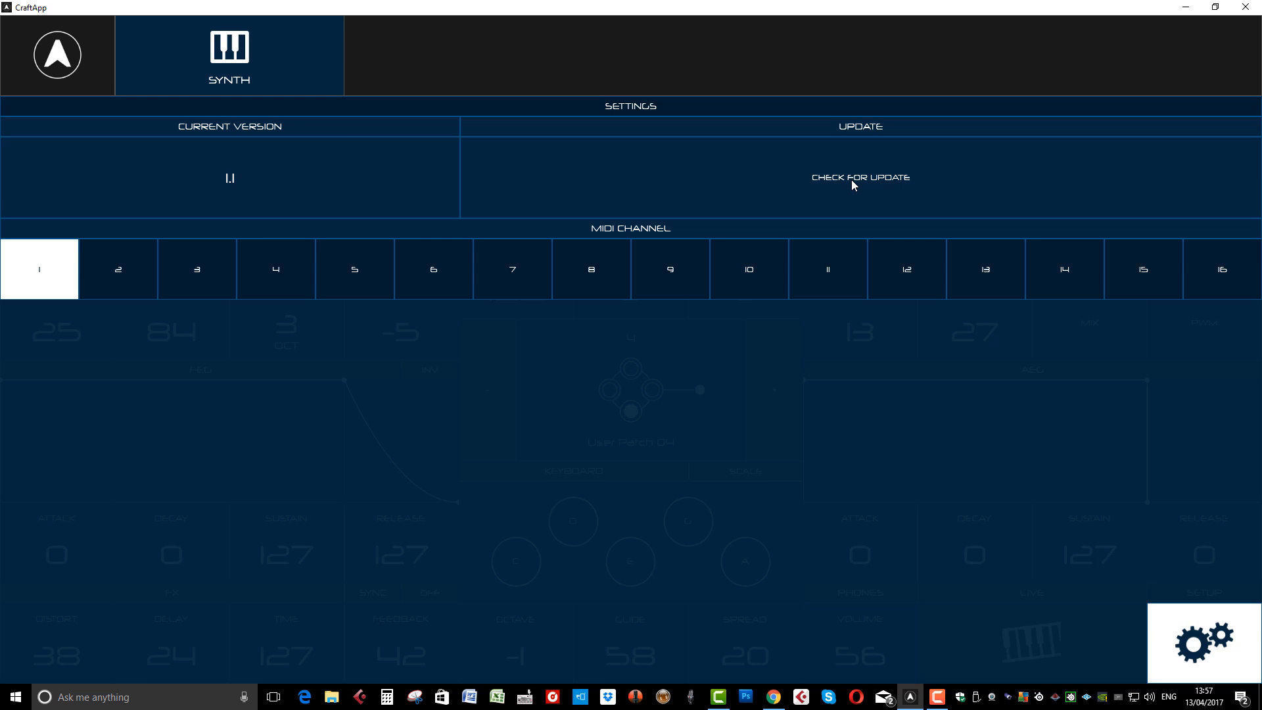
pyautogui.click(859, 178)
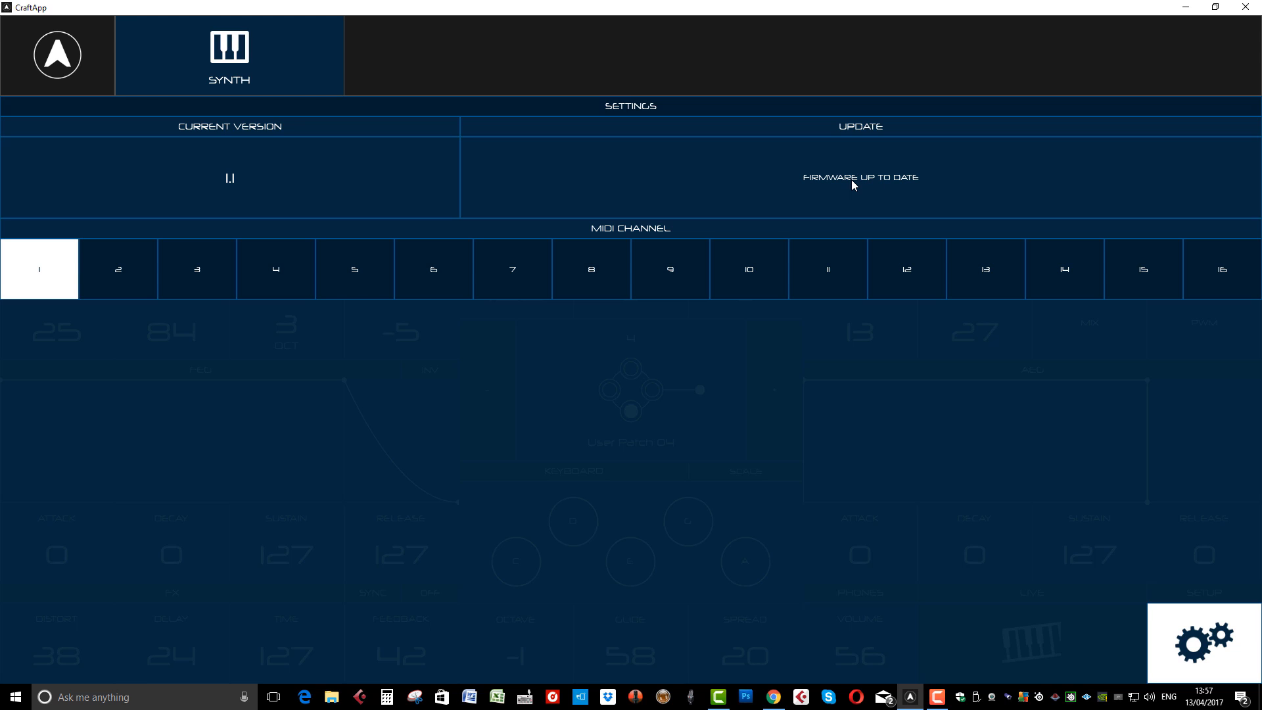
pyautogui.moveTo(854, 194)
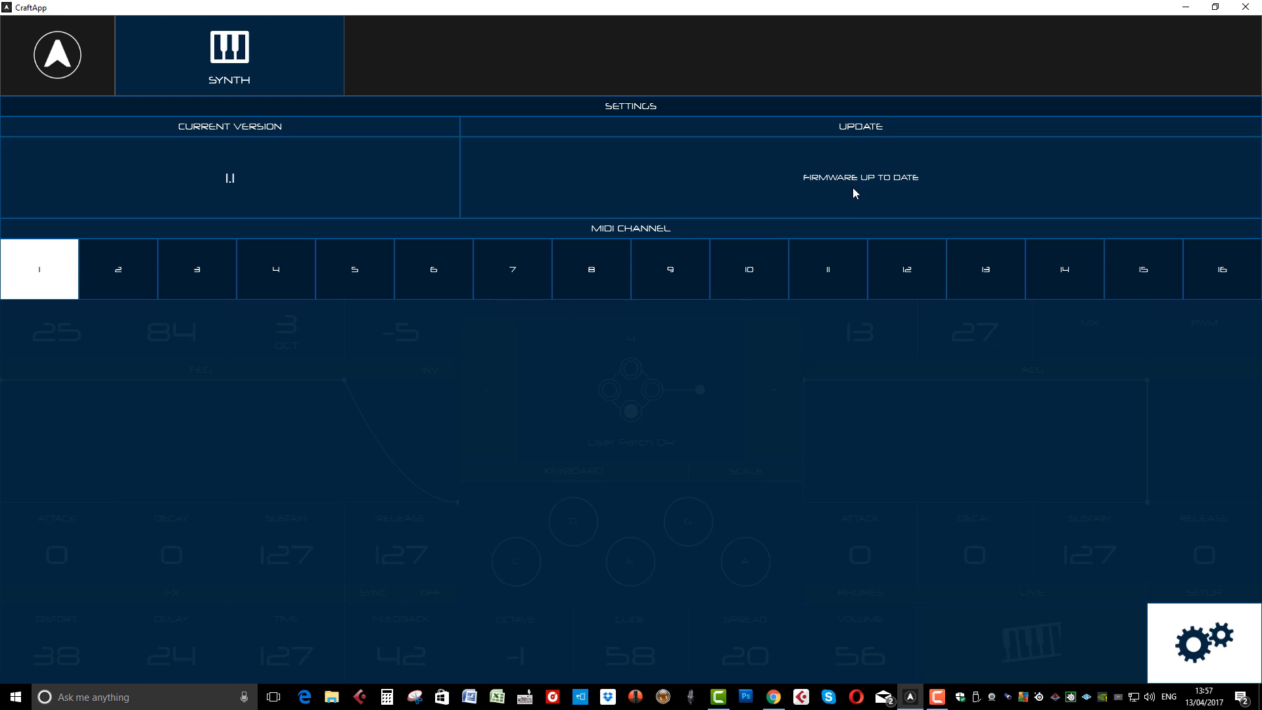
pyautogui.click(860, 177)
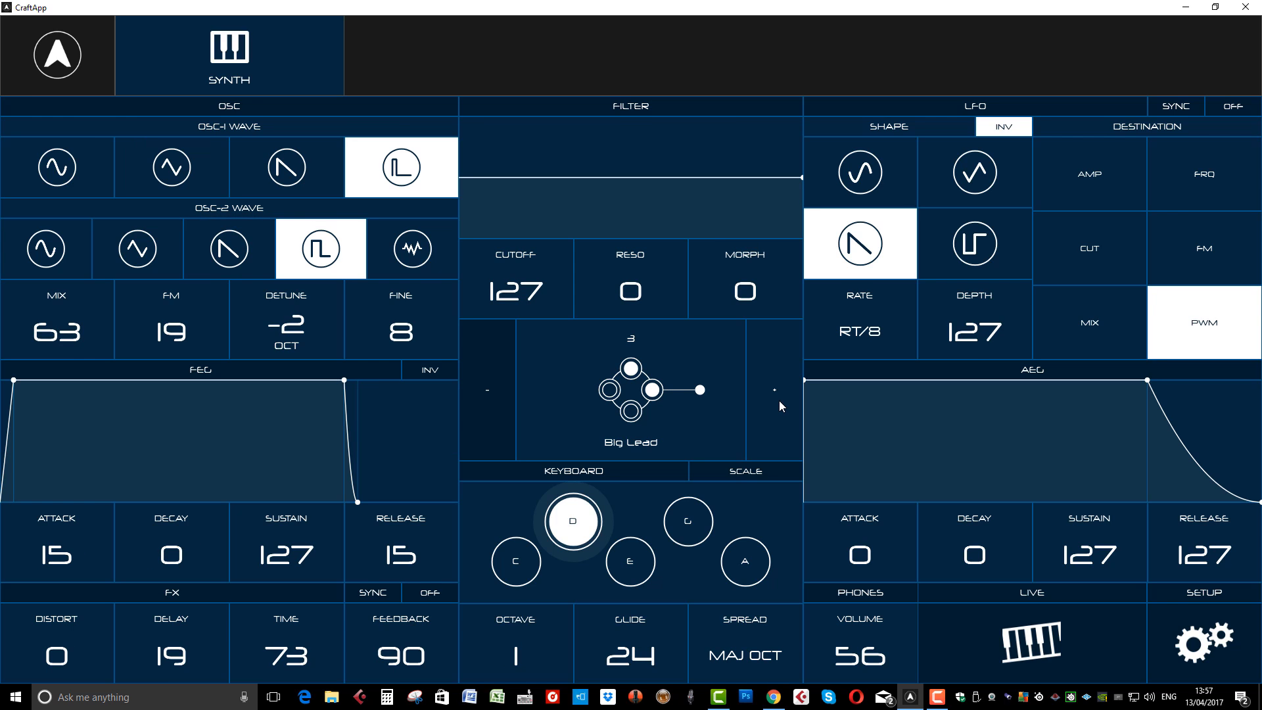
# - Switch from Big Lead to the next patch, User Patch 04
pyautogui.click(572, 520)
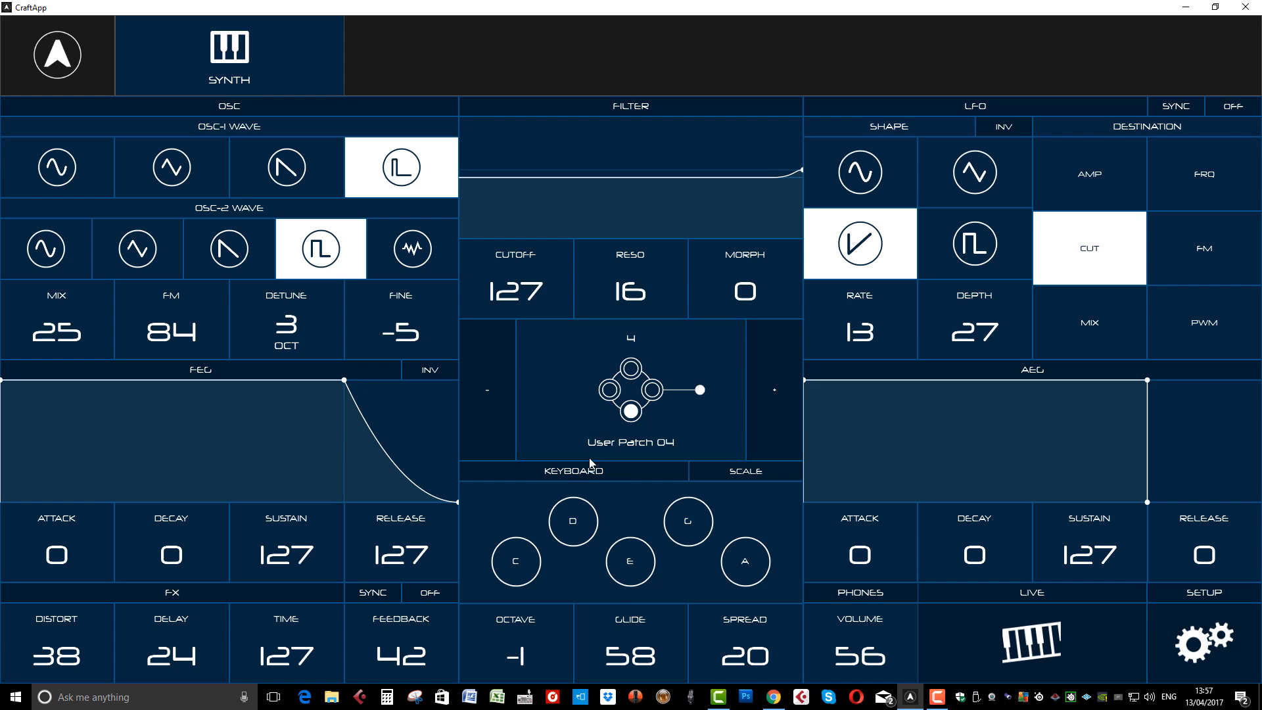
pyautogui.moveTo(636, 391)
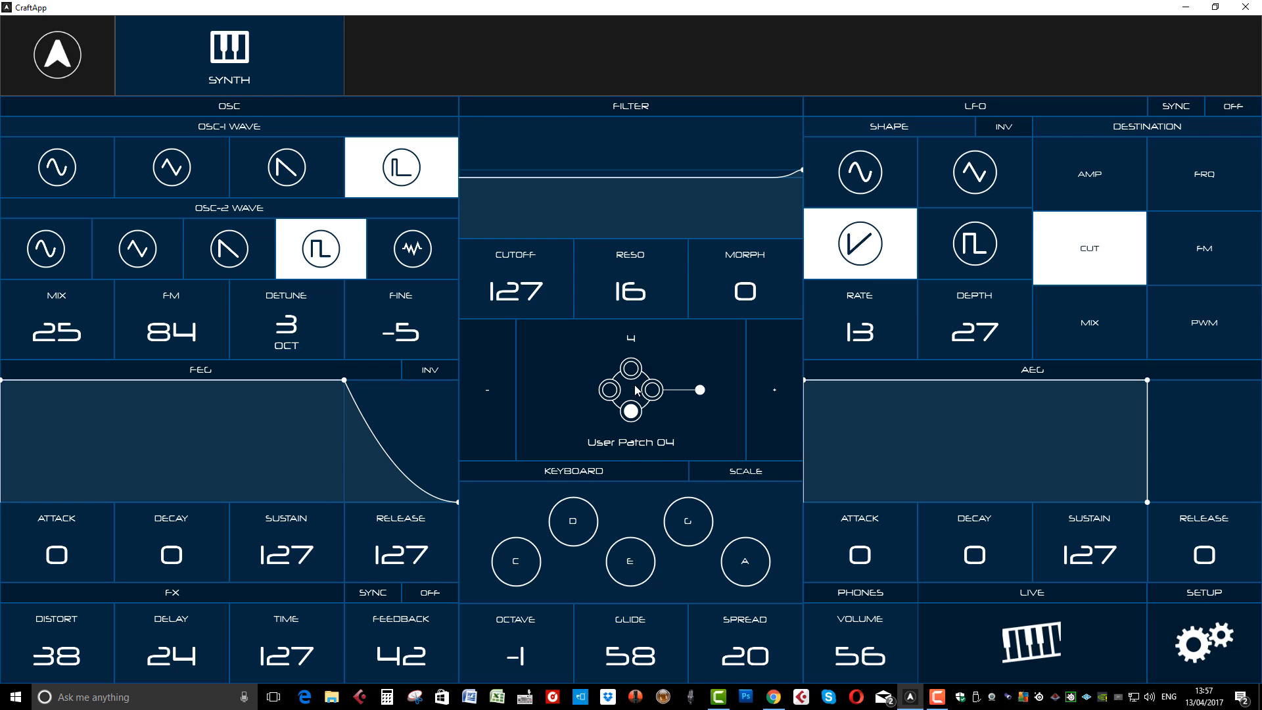
pyautogui.moveTo(649, 424)
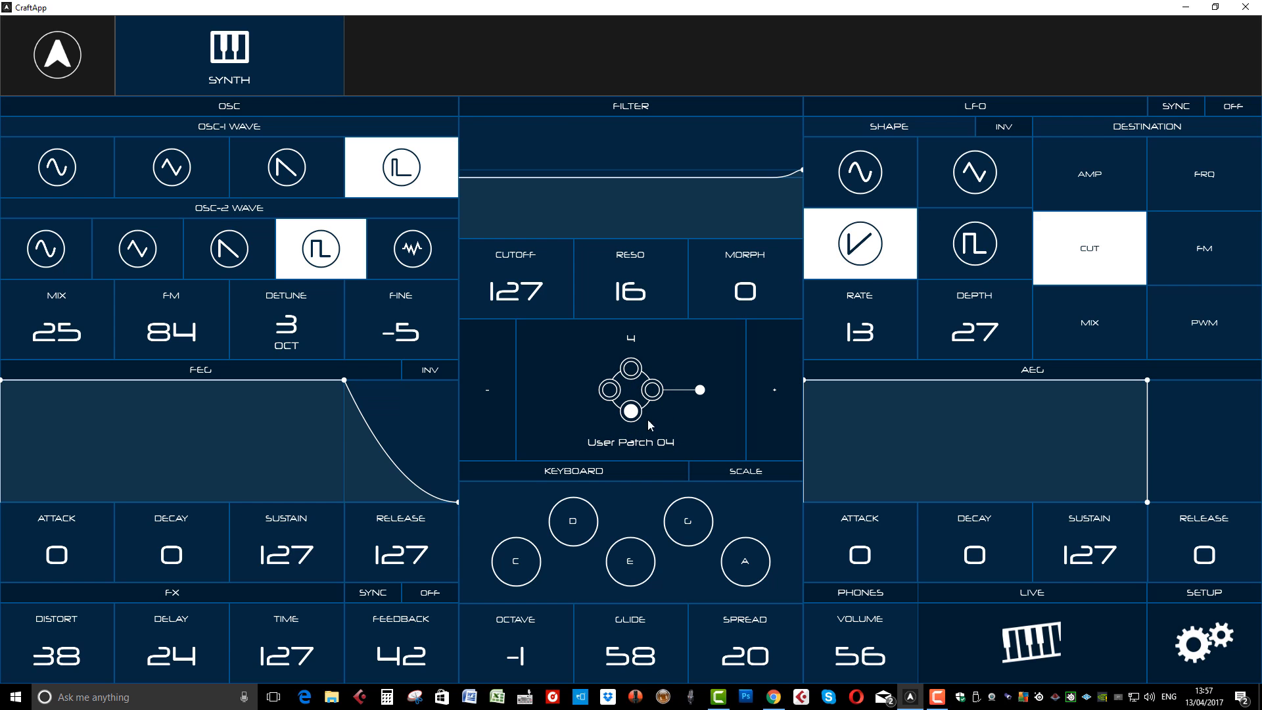
pyautogui.moveTo(765, 425)
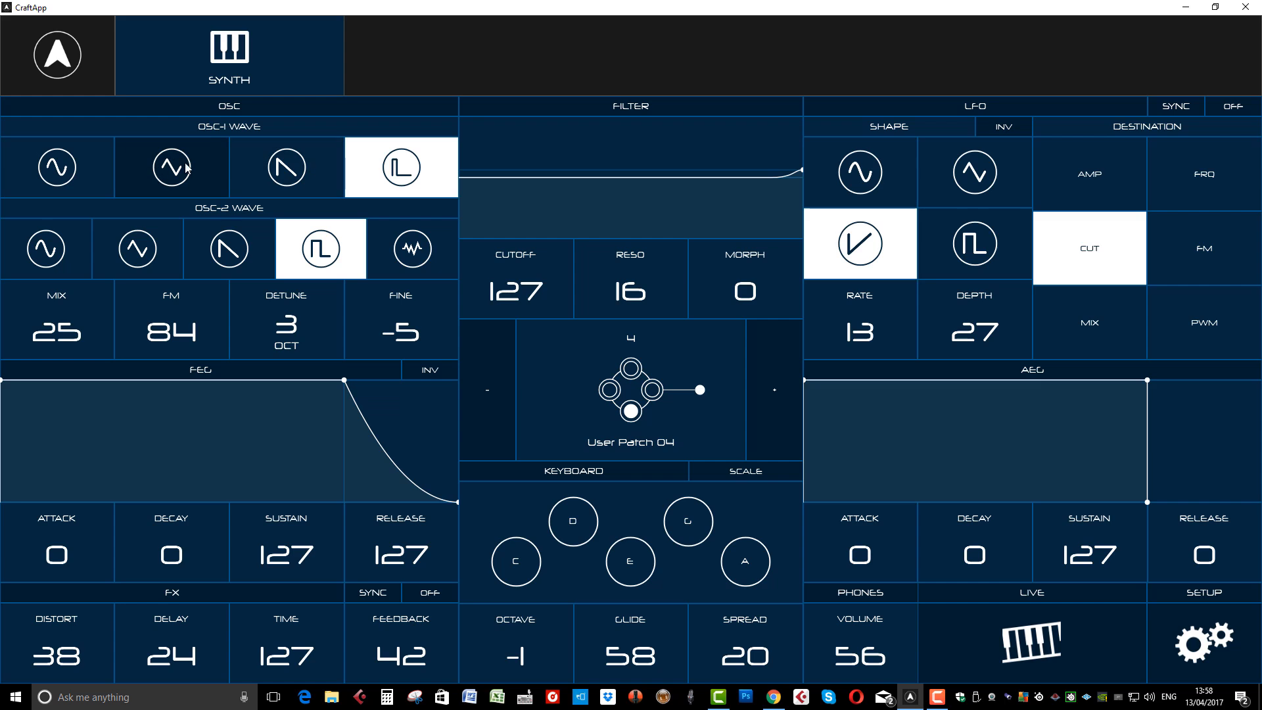
# - Audition sine, triangle and pulse waves on oscillator 1, settling back on square
pyautogui.click(57, 167)
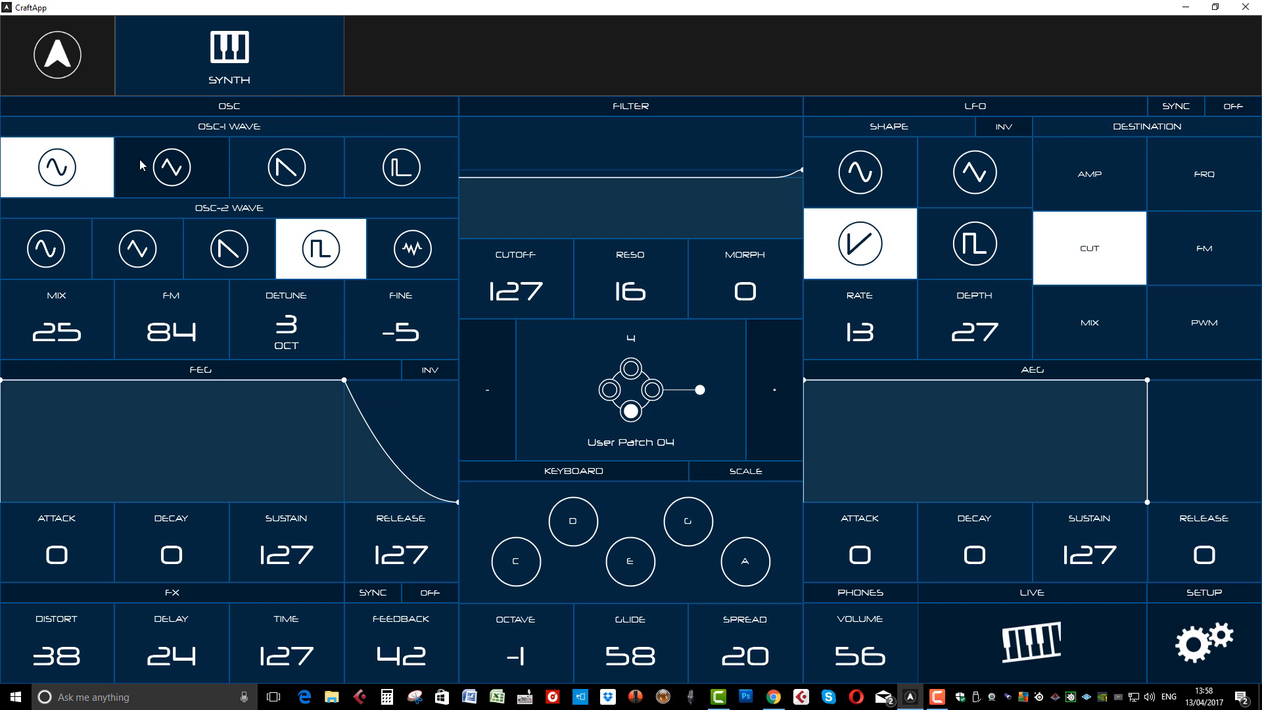
pyautogui.click(399, 167)
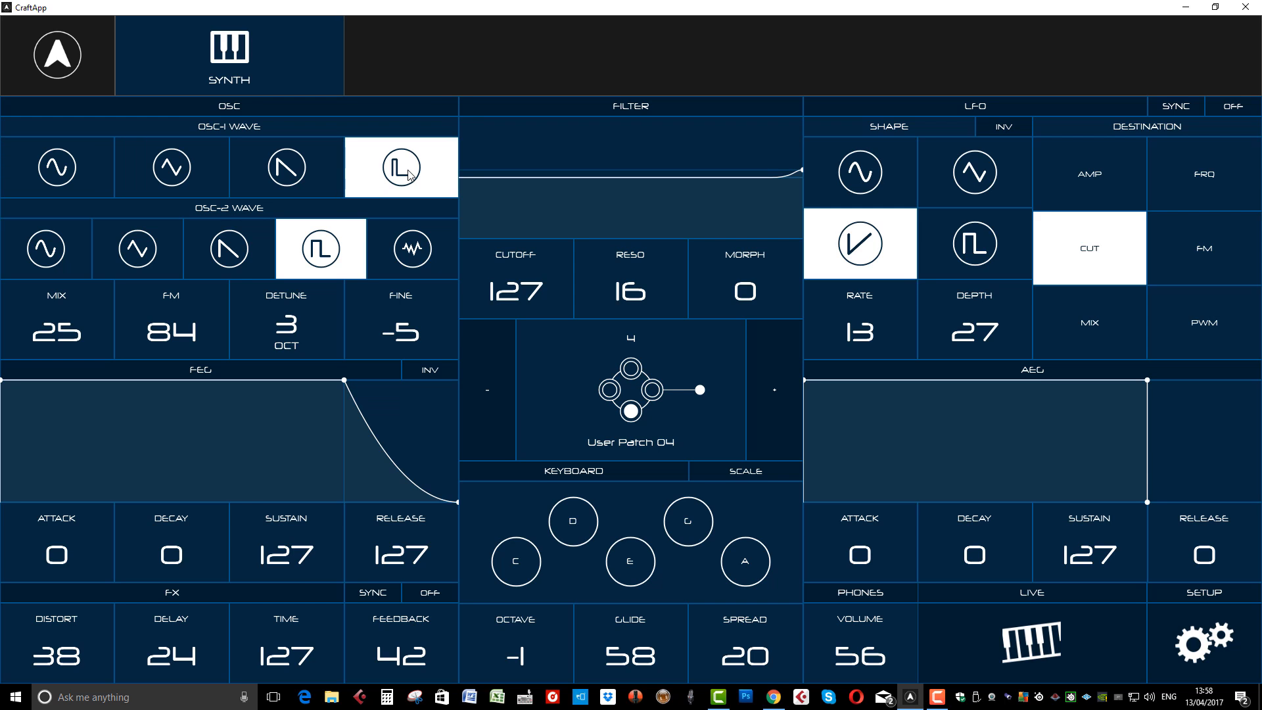
pyautogui.click(55, 167)
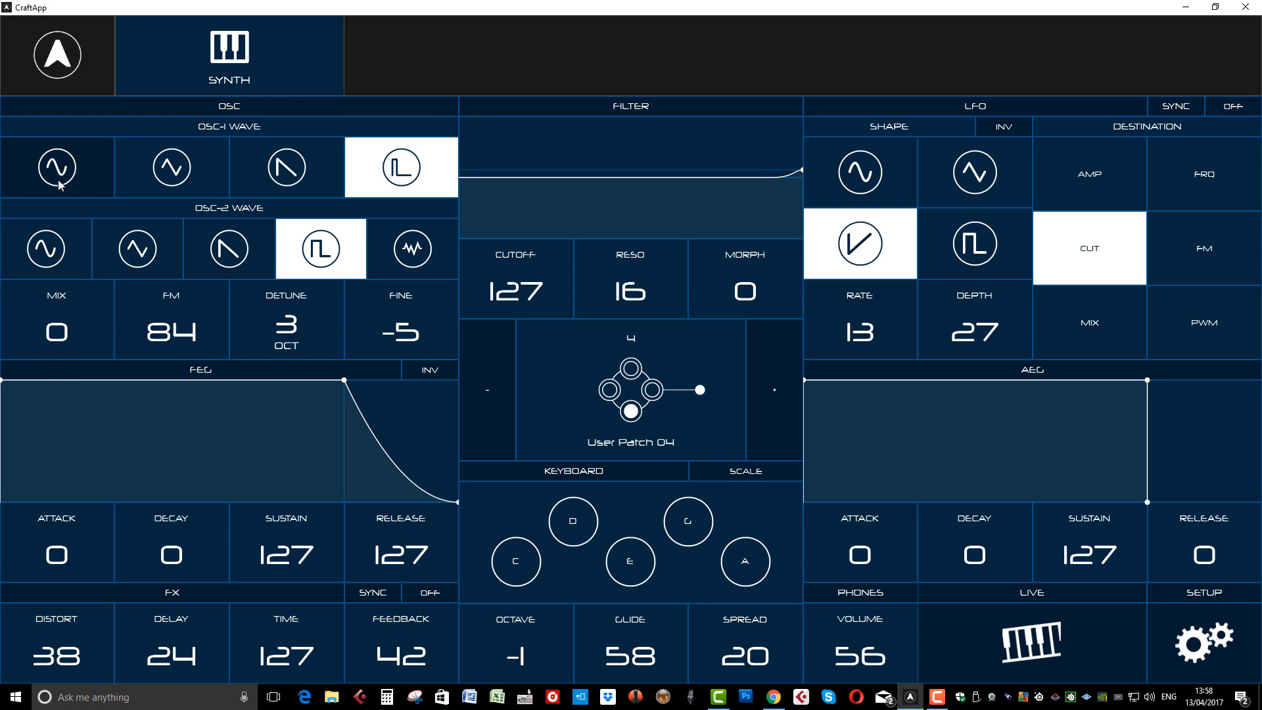
pyautogui.click(170, 167)
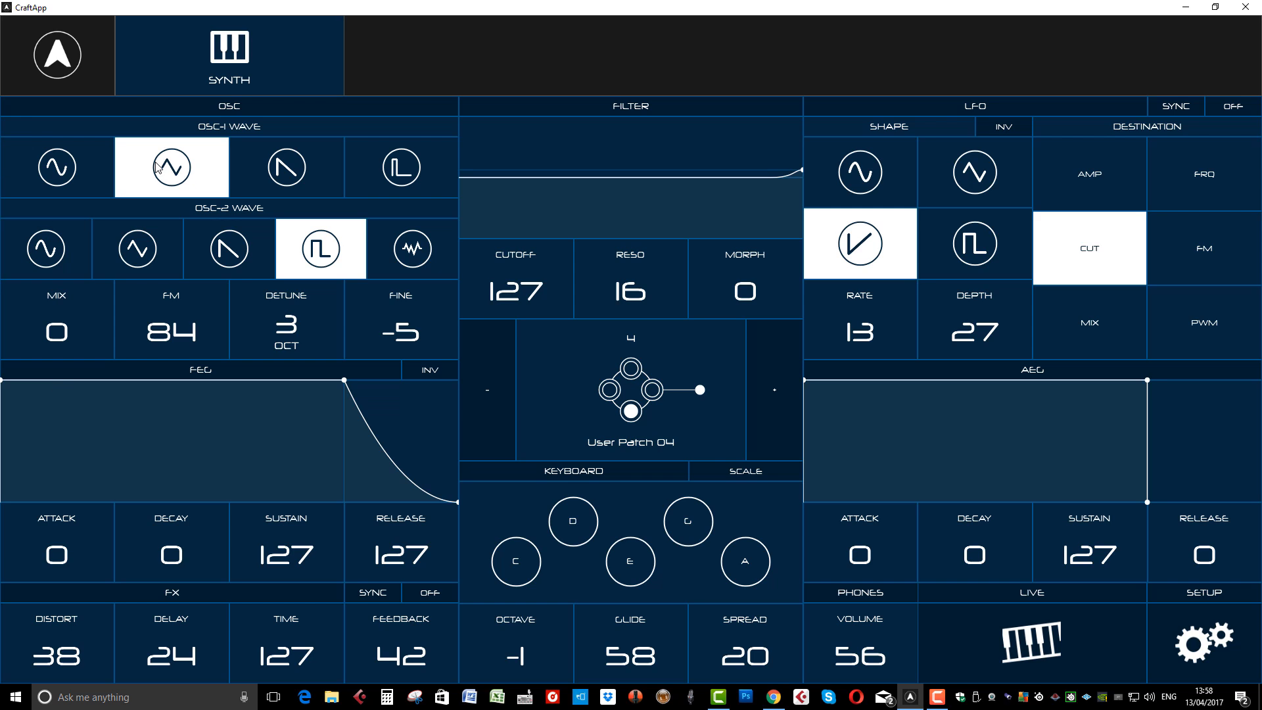
pyautogui.click(400, 167)
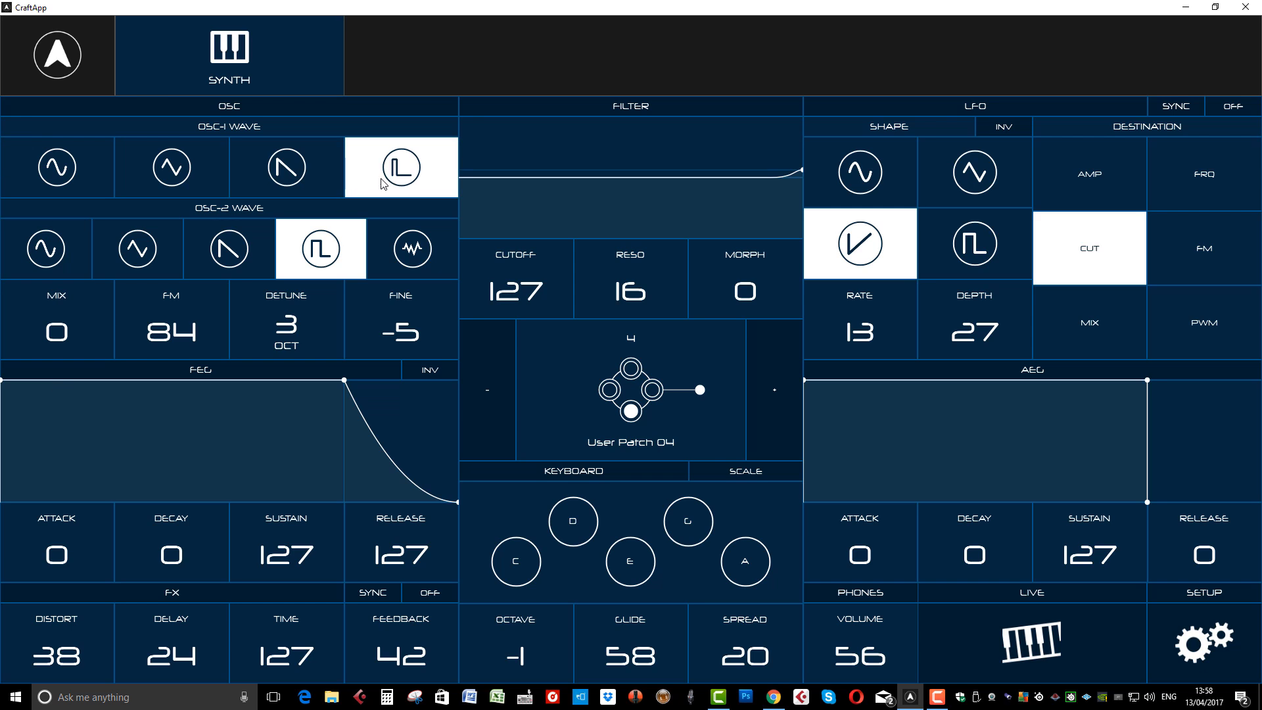
# - Keep oscillator 2 on square, reset detune to 0 and set oscillator 1 to saw
pyautogui.click(229, 248)
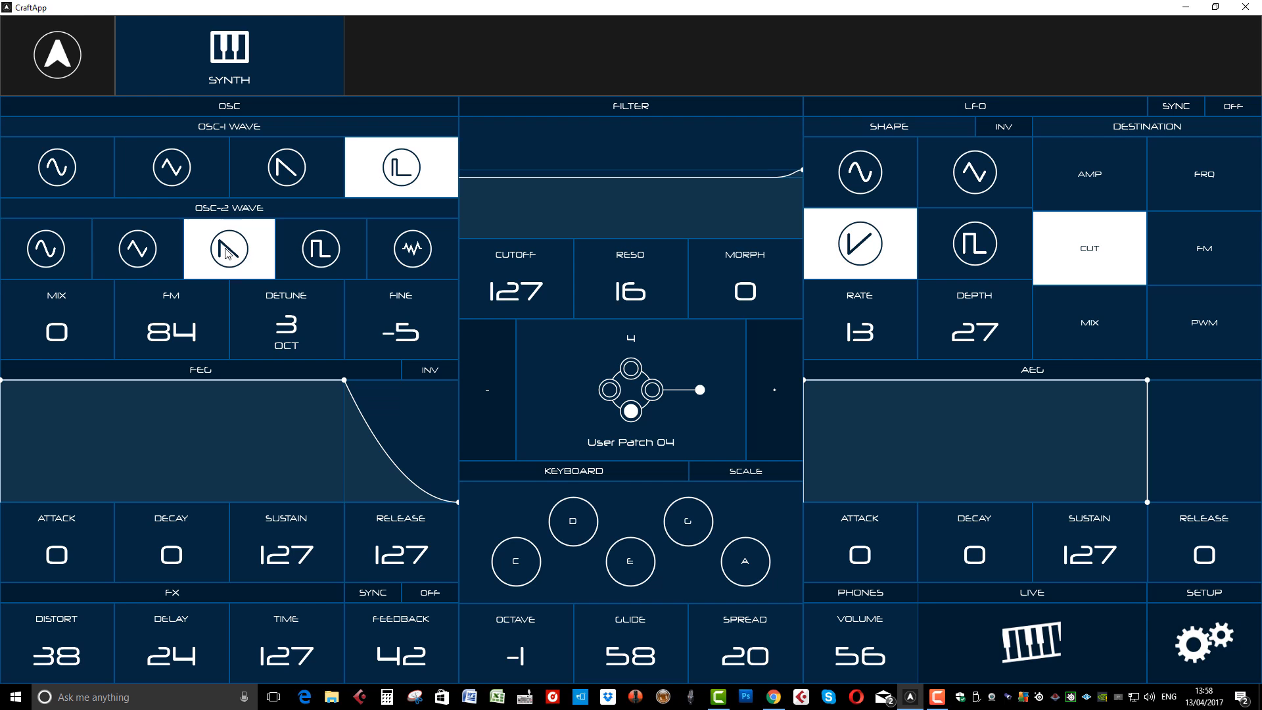
pyautogui.click(320, 249)
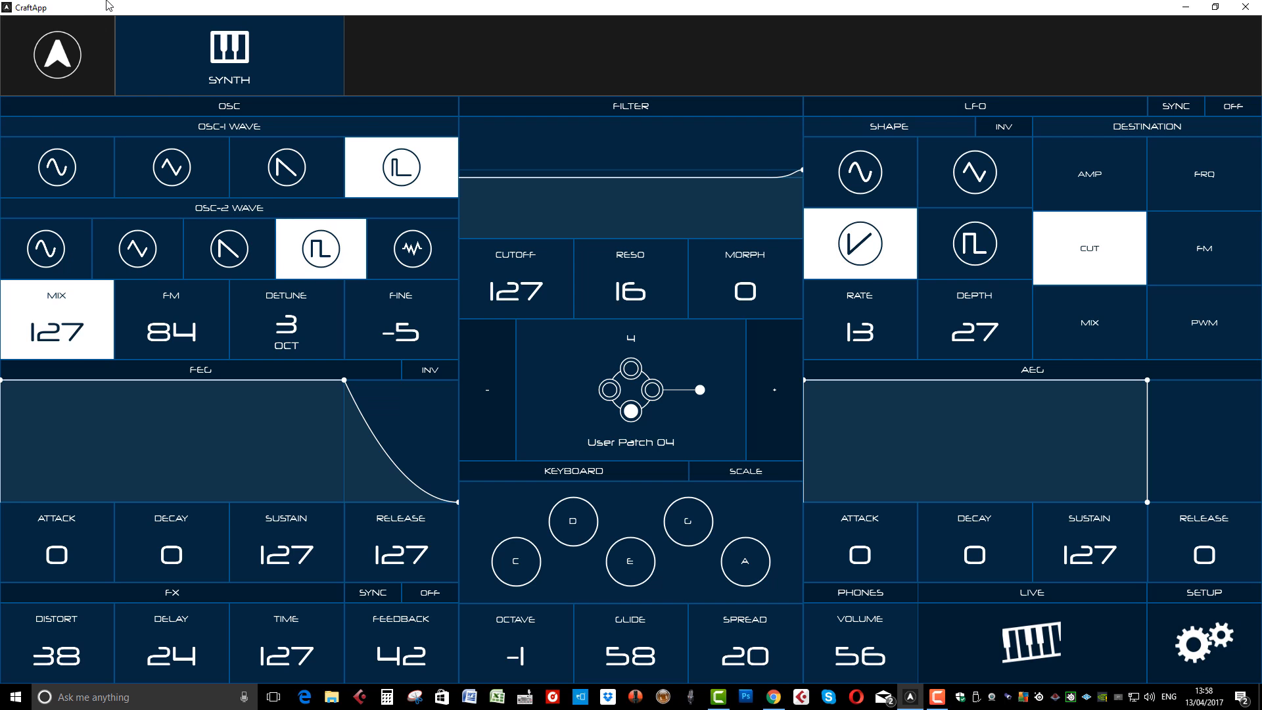
pyautogui.click(229, 249)
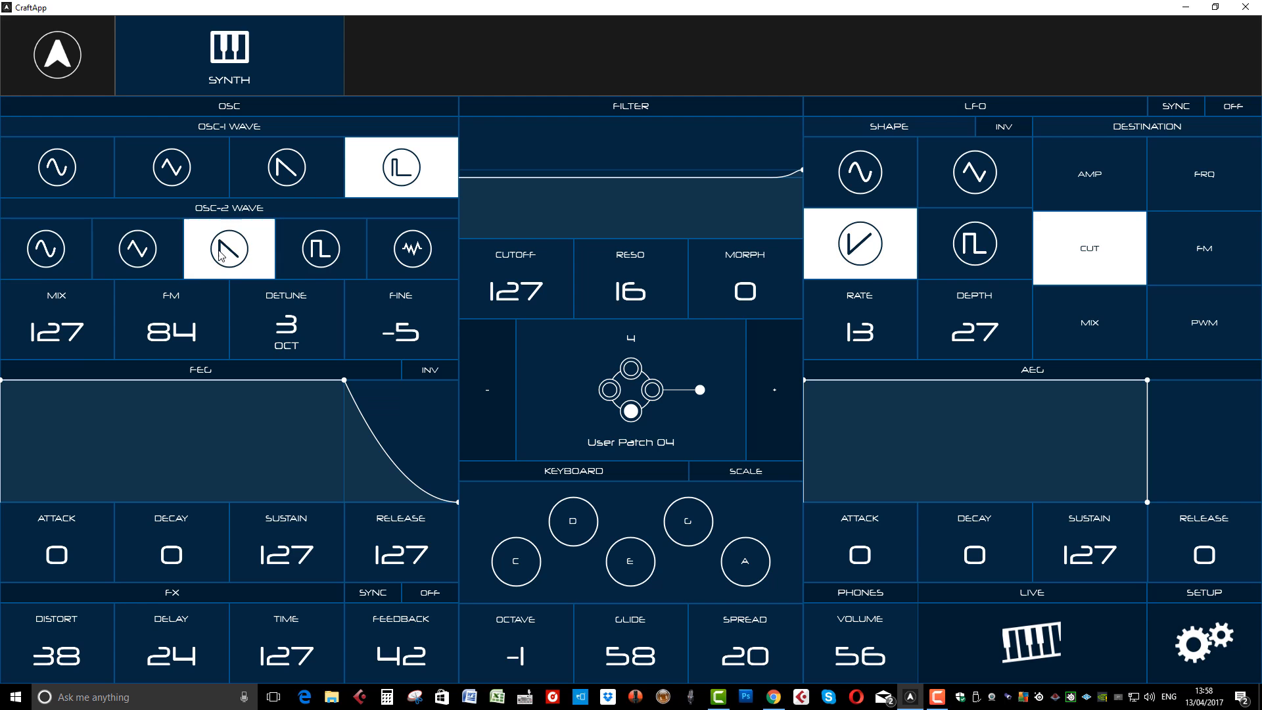
pyautogui.click(321, 249)
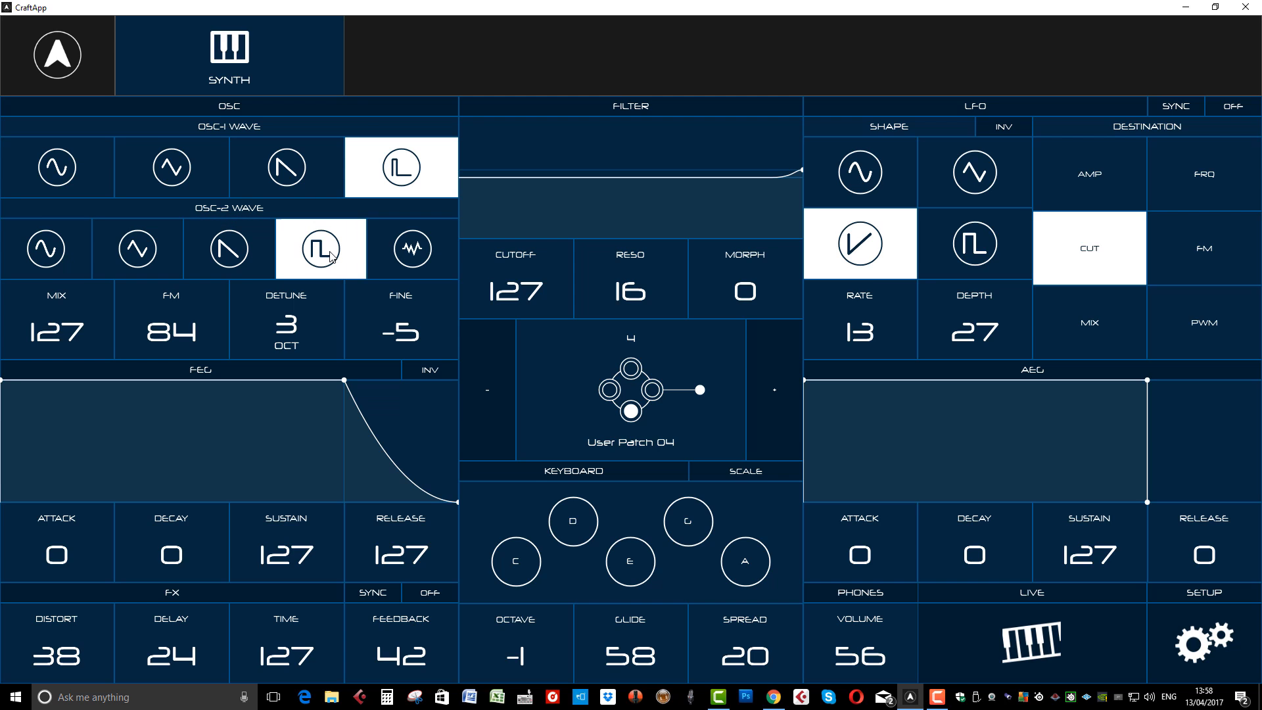
pyautogui.click(514, 644)
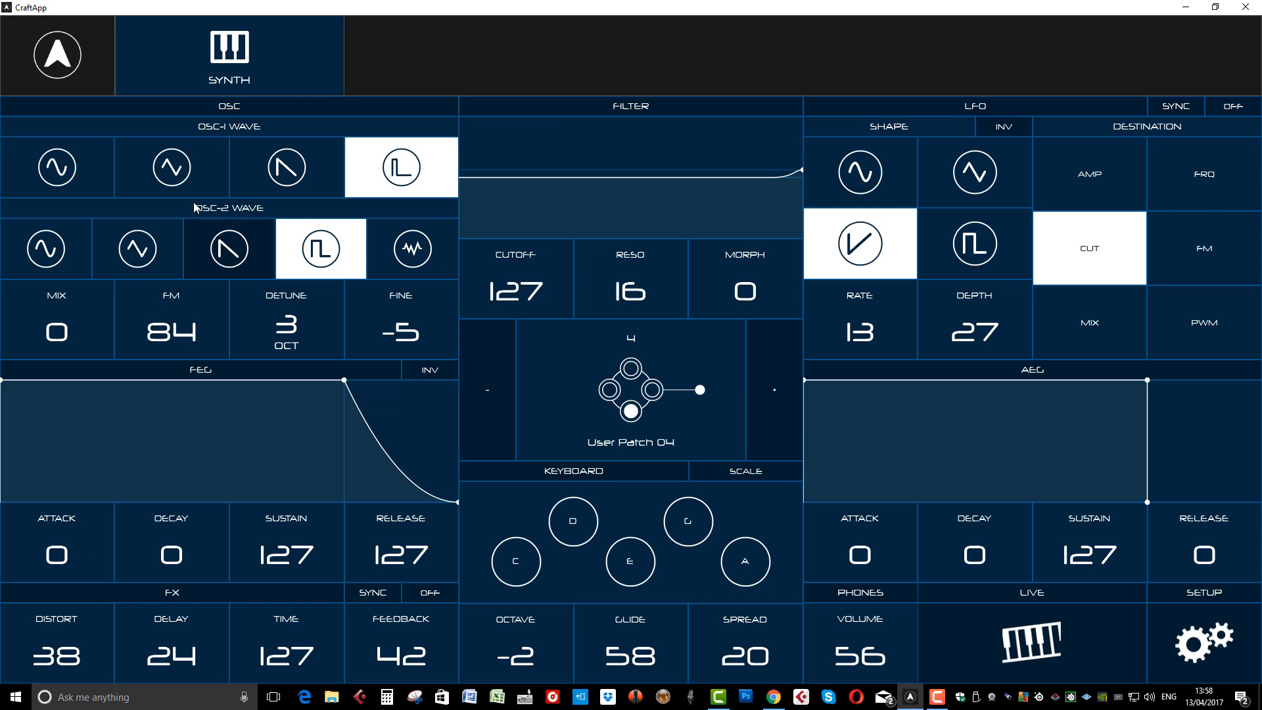
pyautogui.click(170, 167)
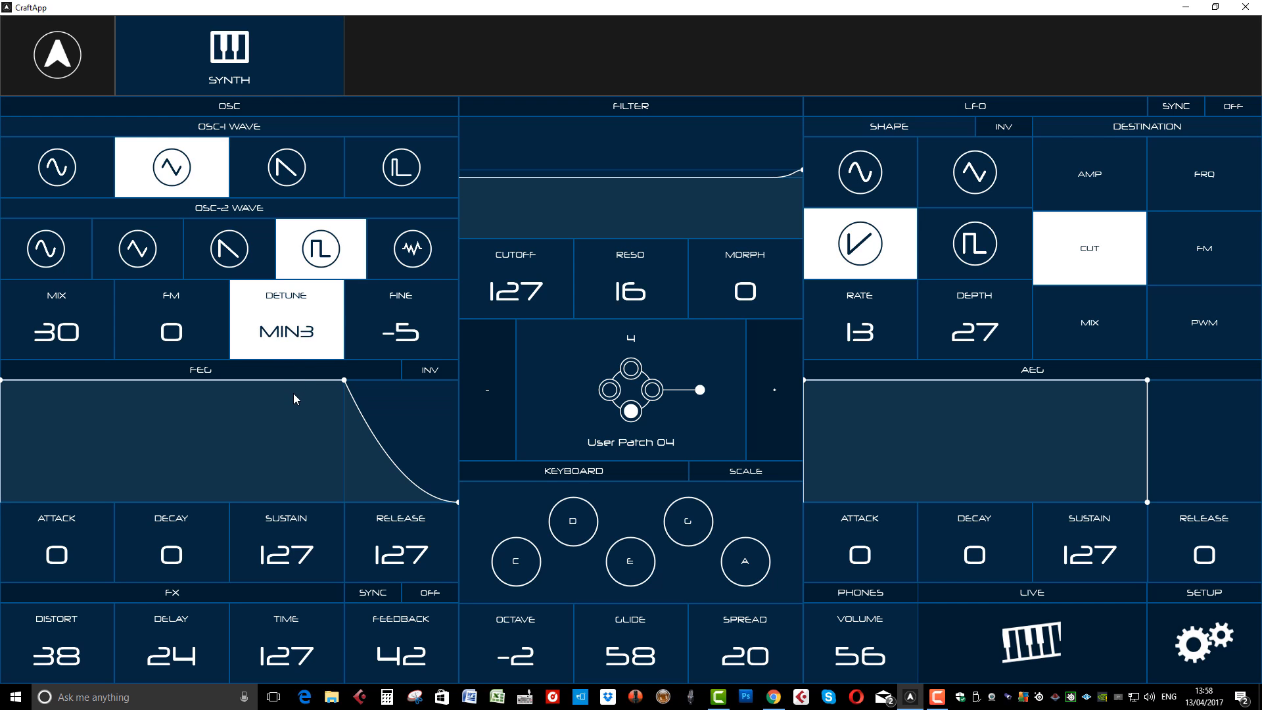
pyautogui.click(400, 332)
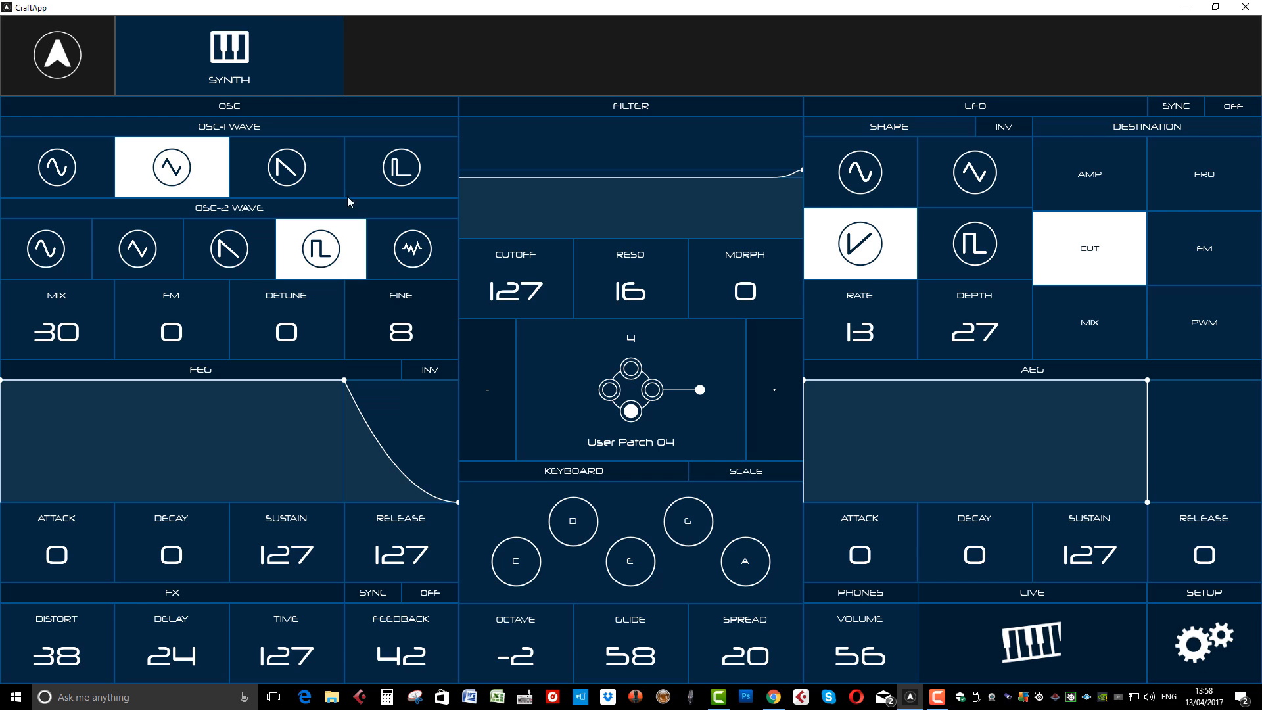
pyautogui.click(285, 167)
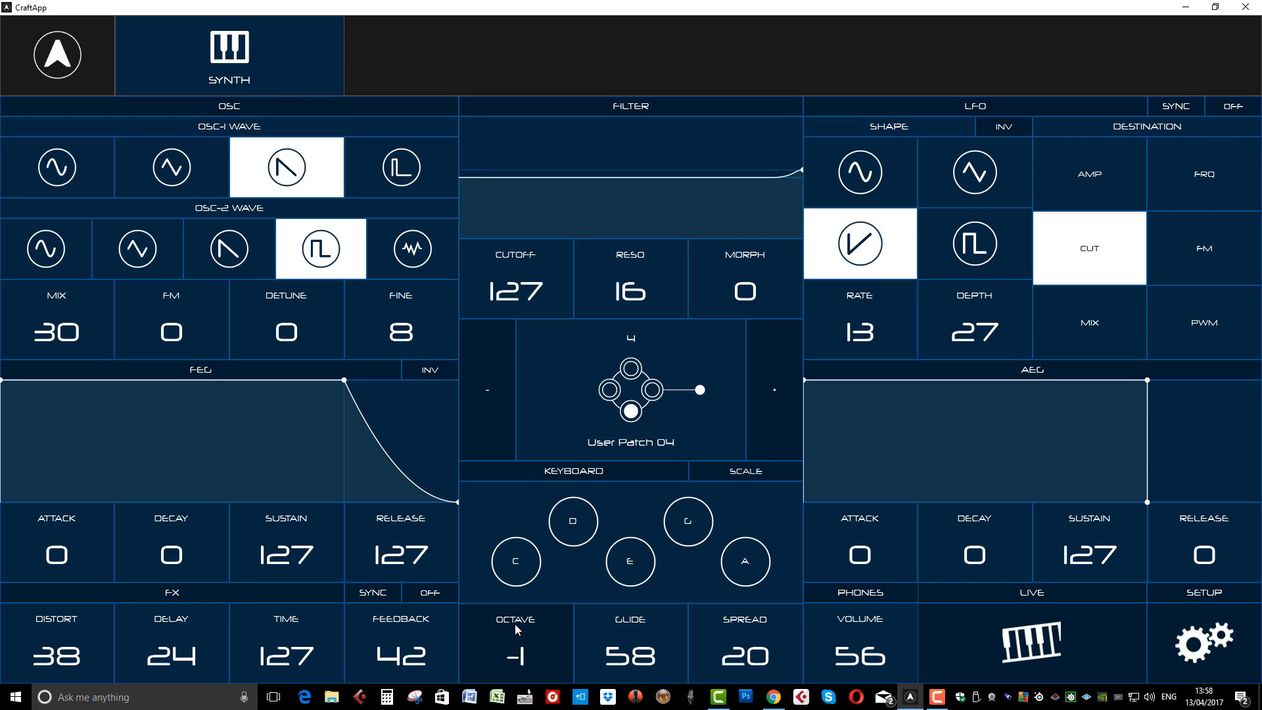
pyautogui.moveTo(302, 289)
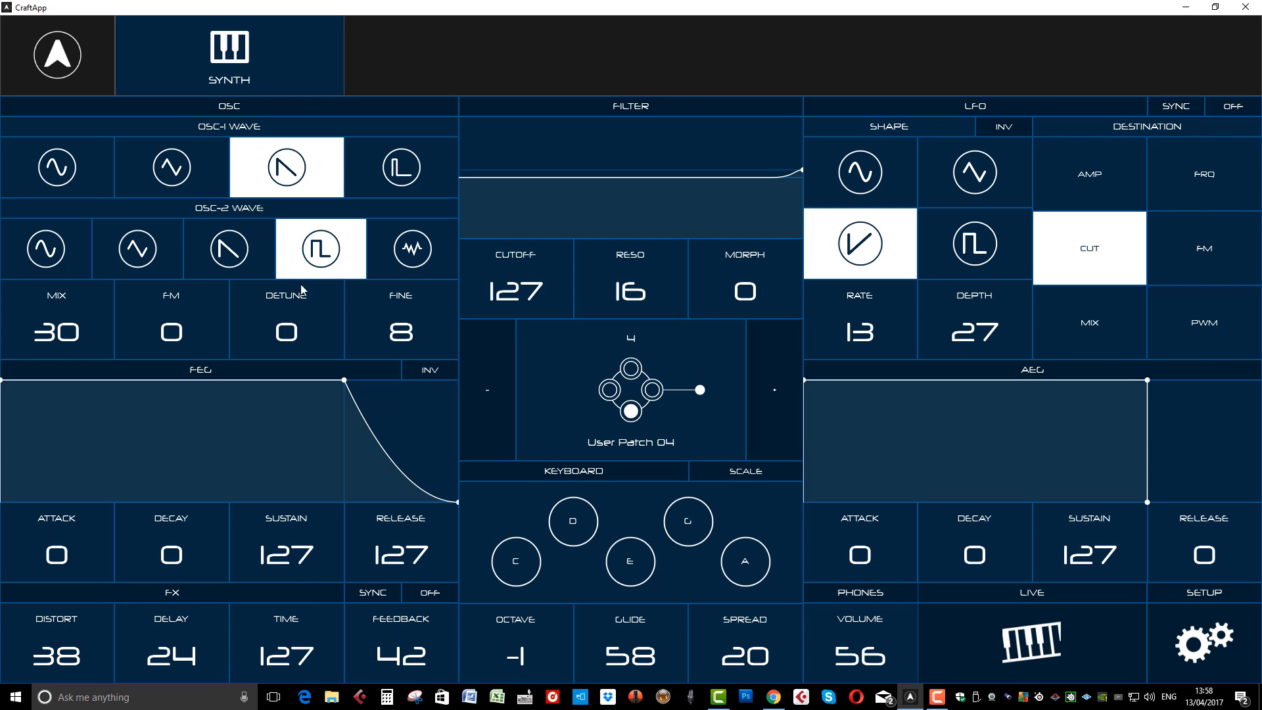
pyautogui.moveTo(330, 399)
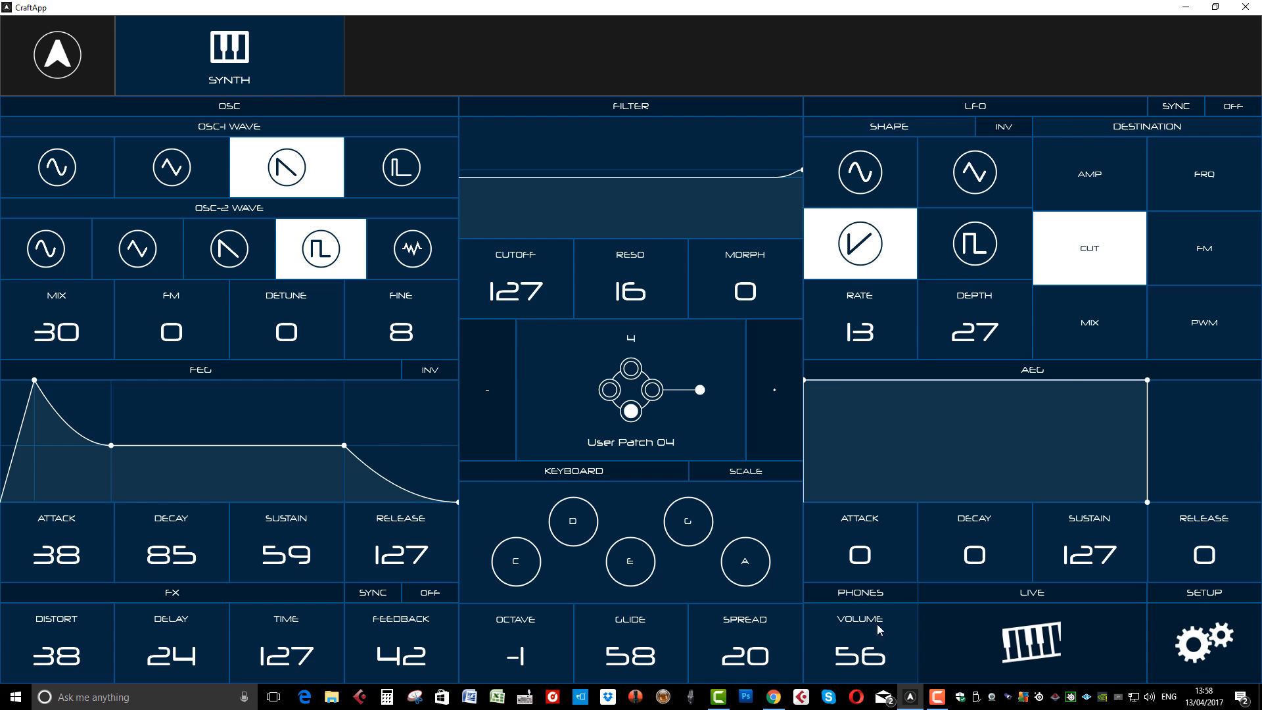
pyautogui.moveTo(960, 529)
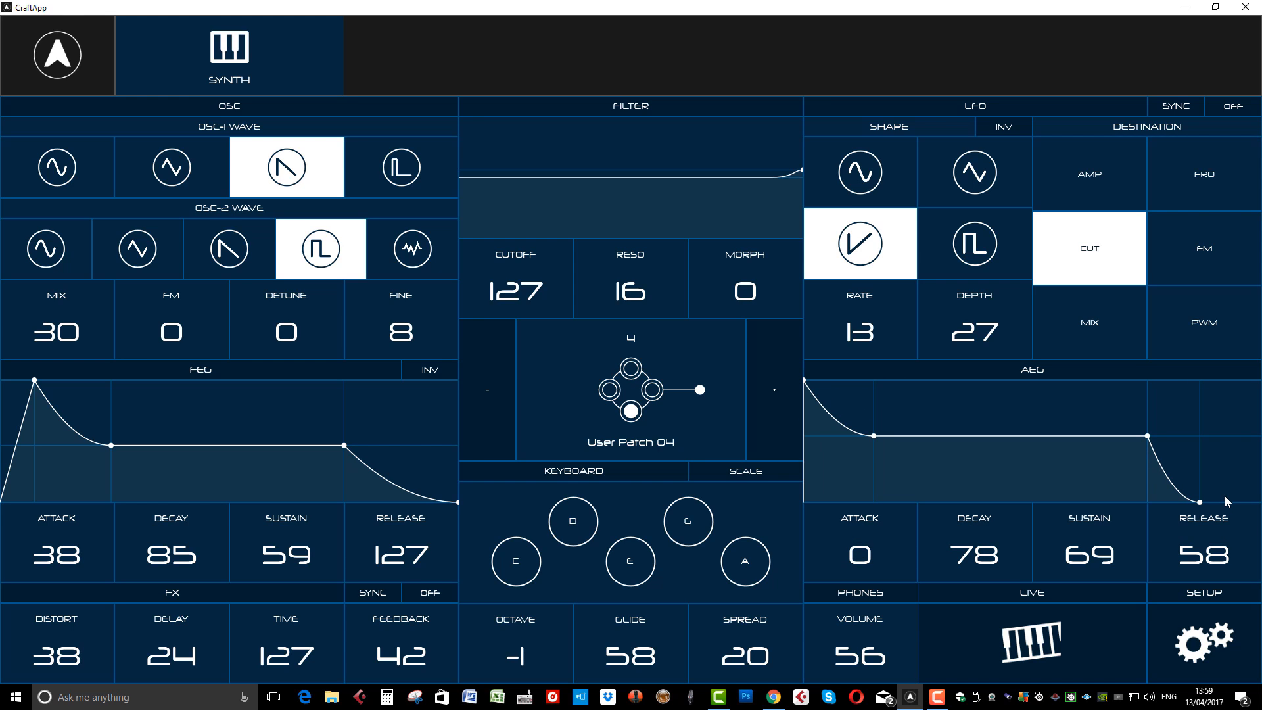
pyautogui.moveTo(942, 479)
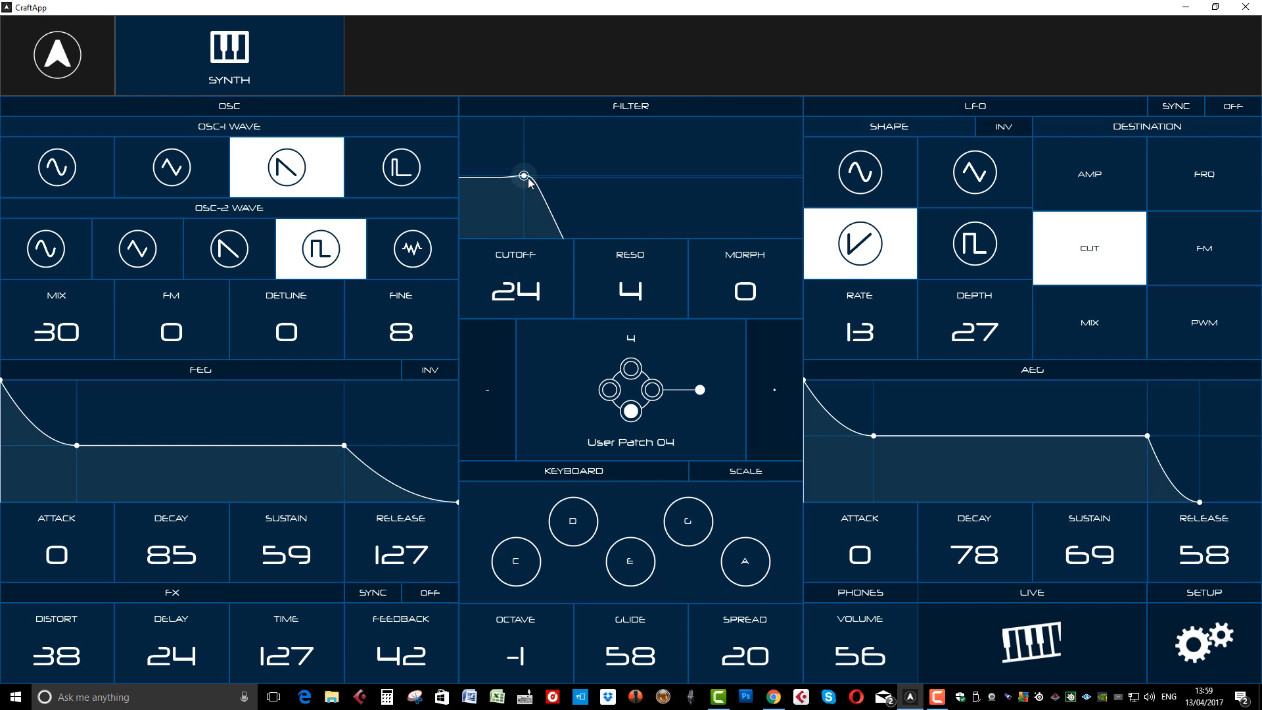
# - Set the filter to cutoff 49 and resonance 53, with LFO rate and depth at 0
pyautogui.moveTo(525, 174); pyautogui.dragTo(536, 155)
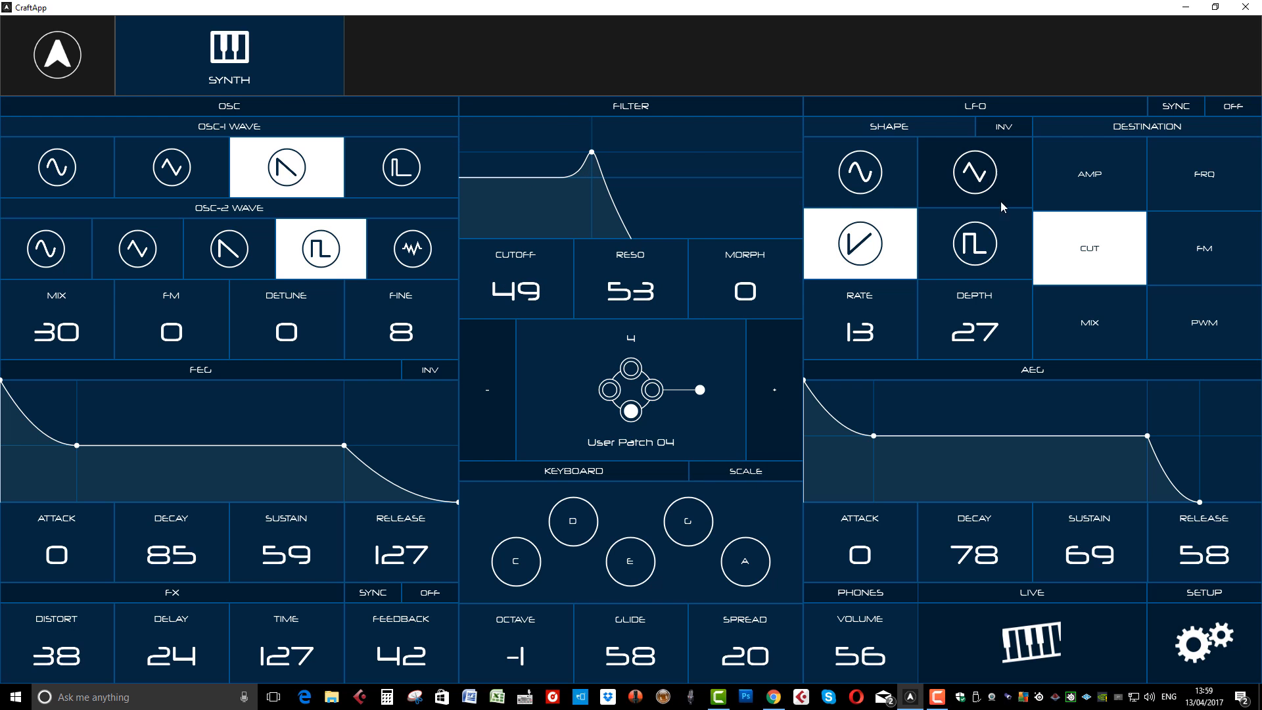
pyautogui.click(859, 330)
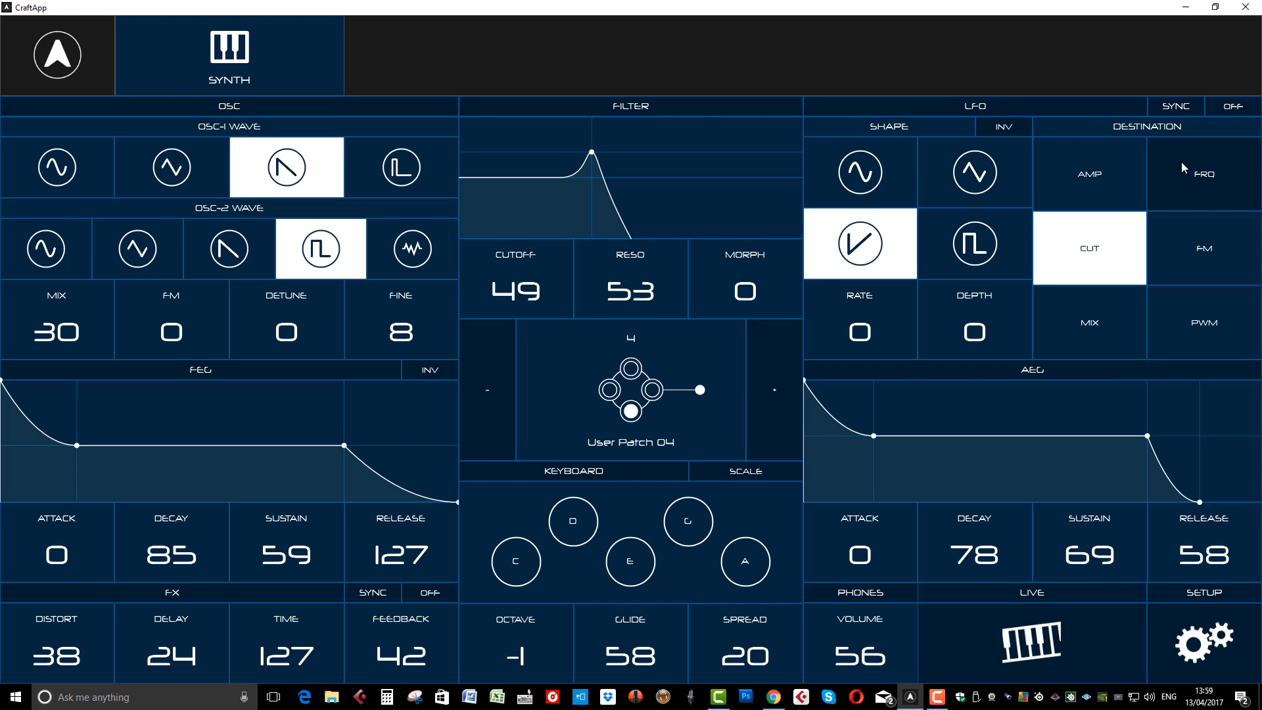
pyautogui.moveTo(1090, 267)
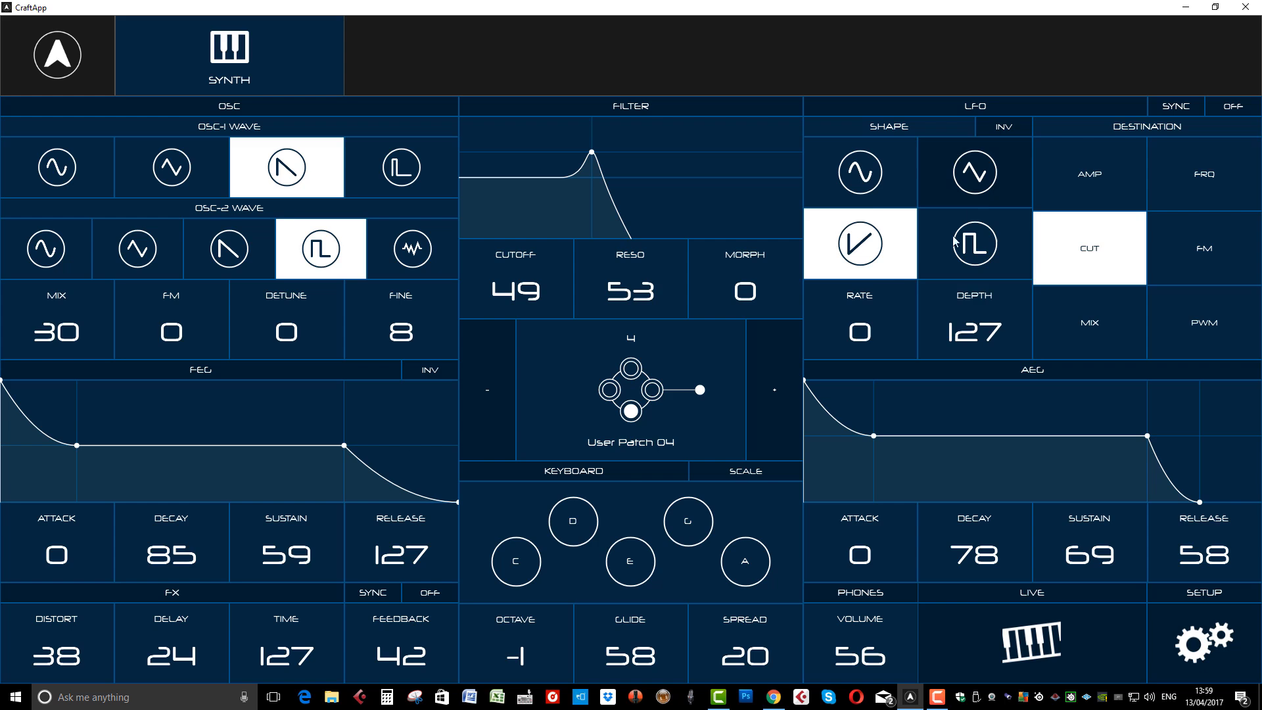
# - Set LFO rate 41 and depth 127 with a square shape, filter at cutoff 84, resonance 15
pyautogui.click(858, 330)
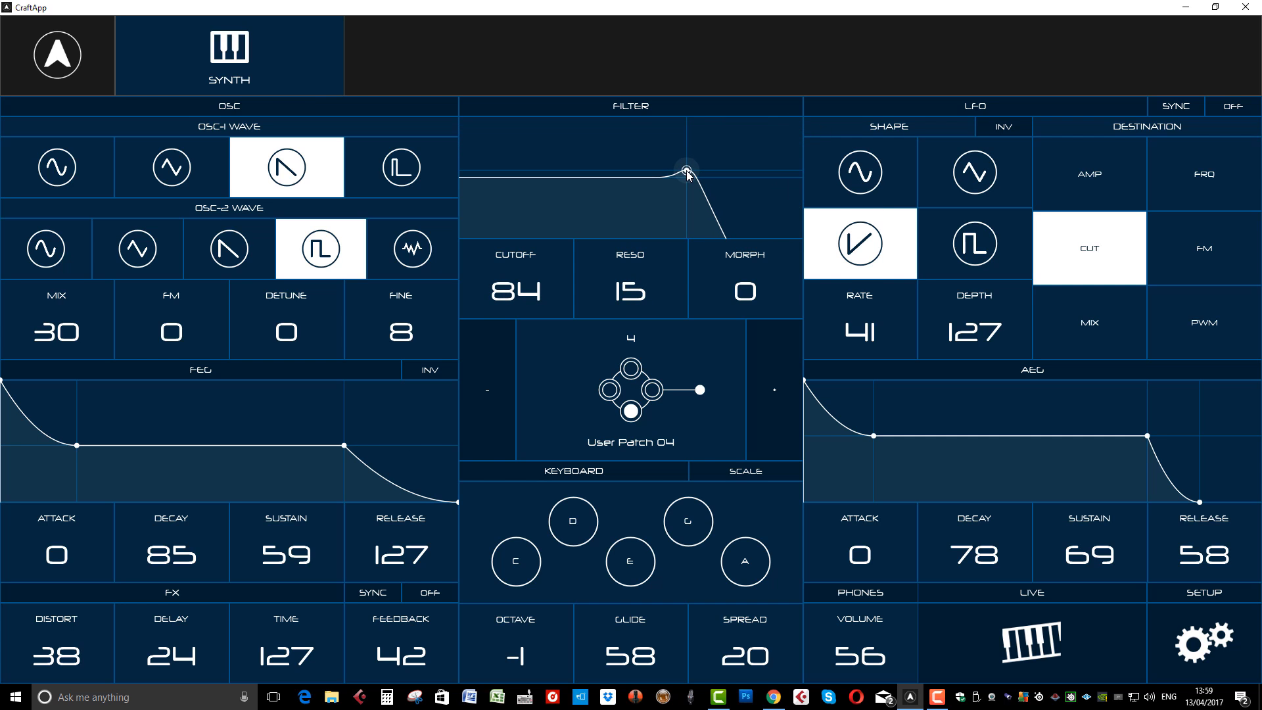
pyautogui.click(974, 173)
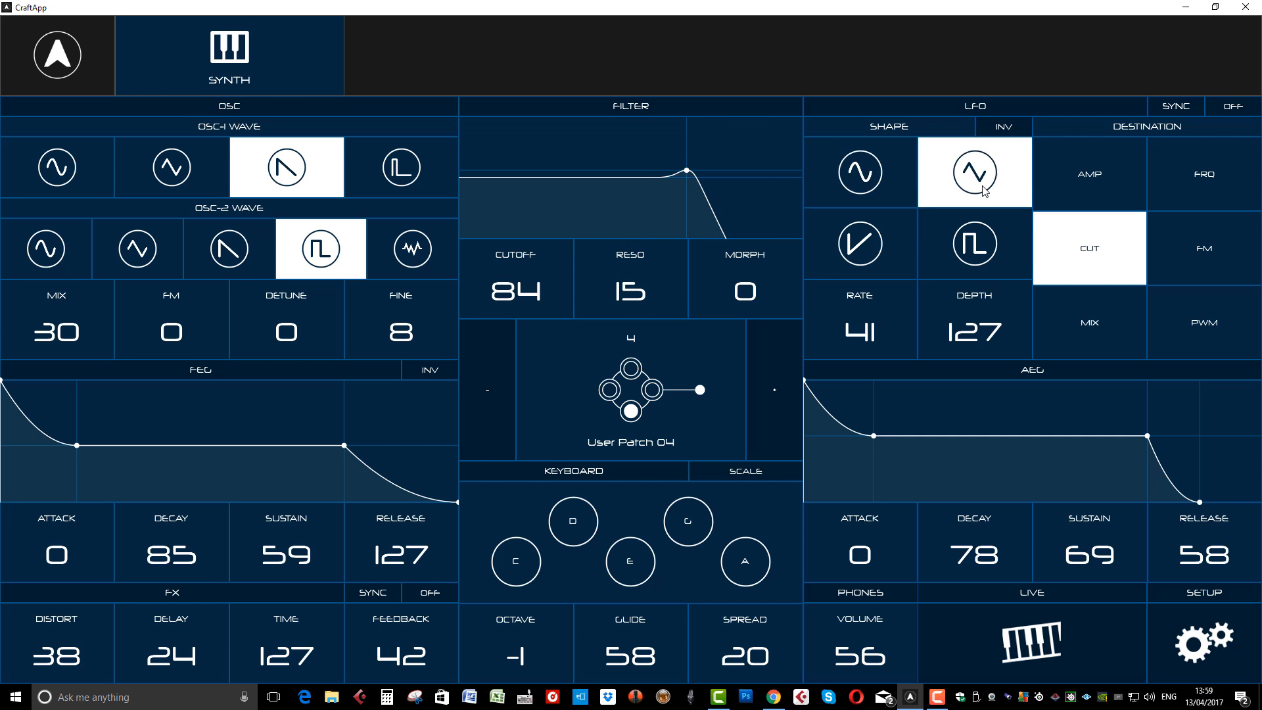
pyautogui.click(974, 243)
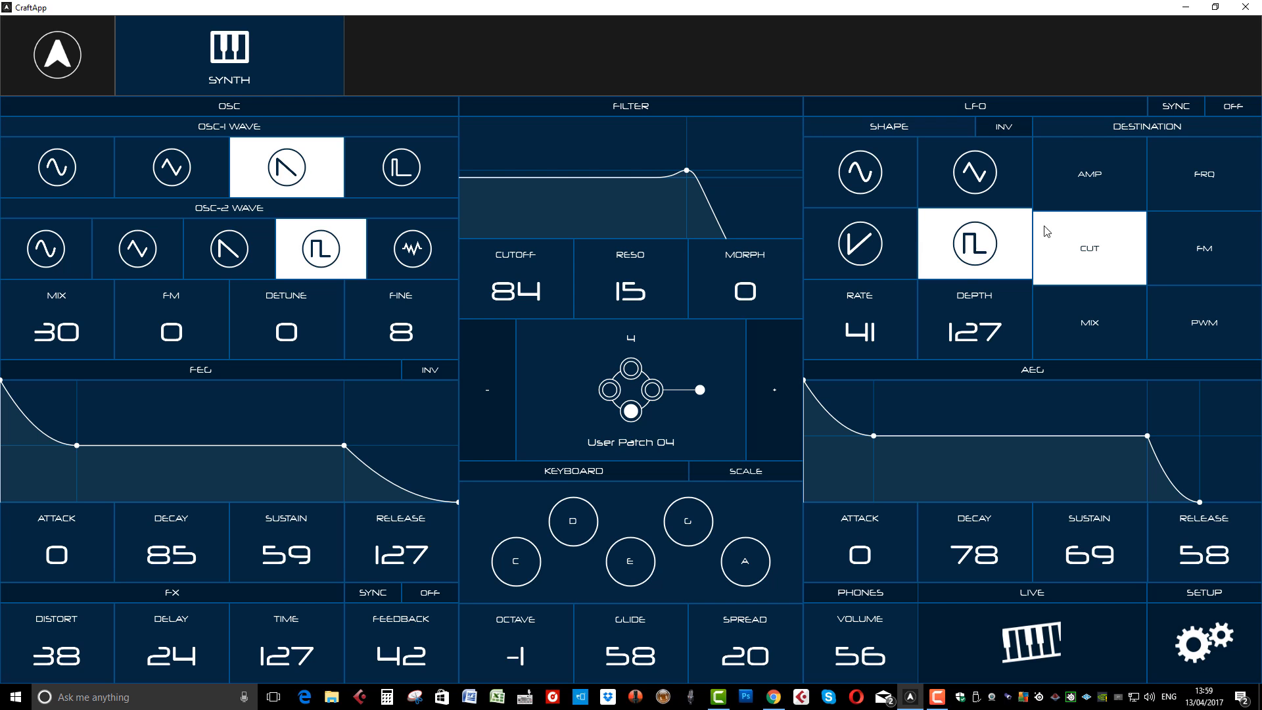
pyautogui.moveTo(797, 406)
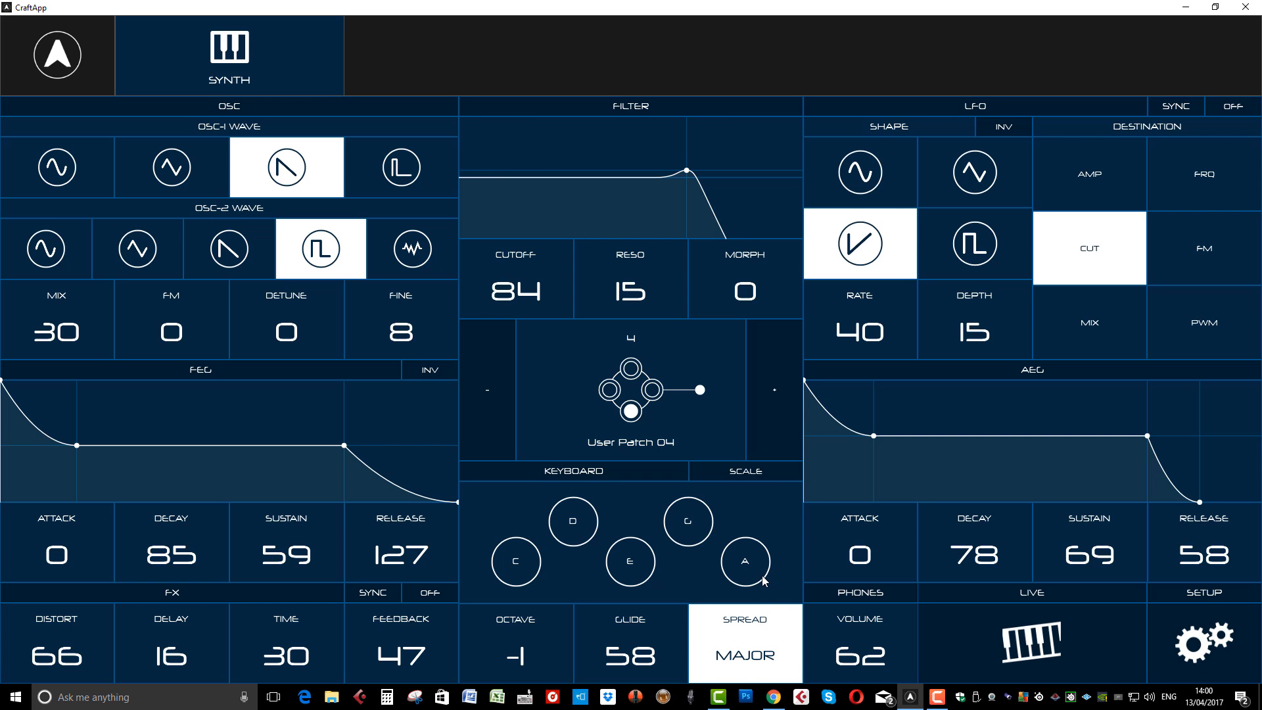
# - Set the voice spread to MAJ OCT and glide 127, then switch to the live page
pyautogui.click(744, 654)
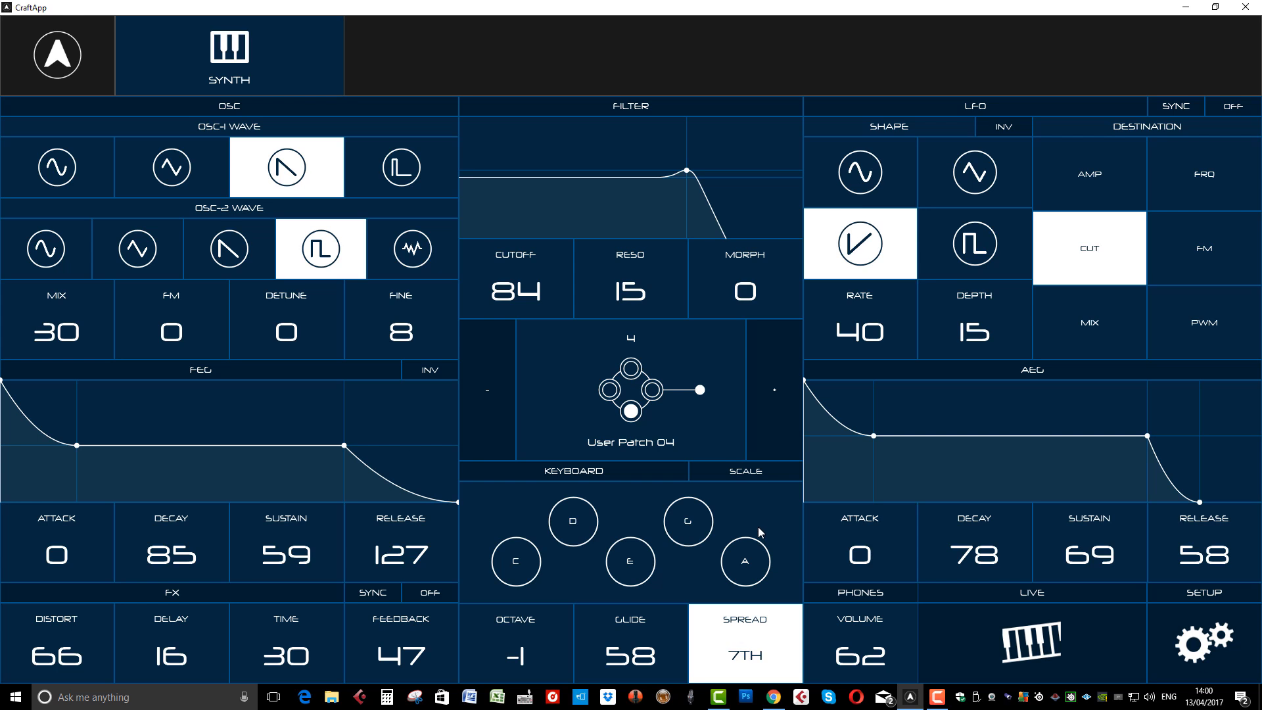
pyautogui.click(744, 643)
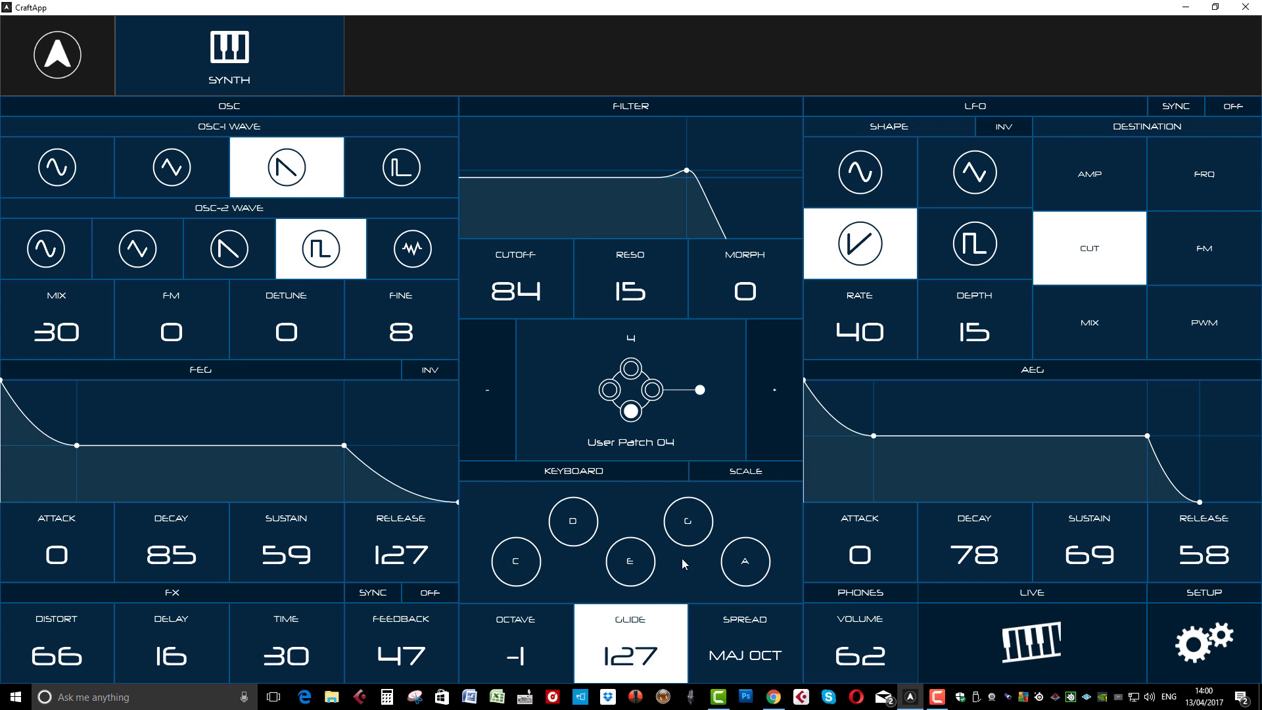
pyautogui.click(629, 643)
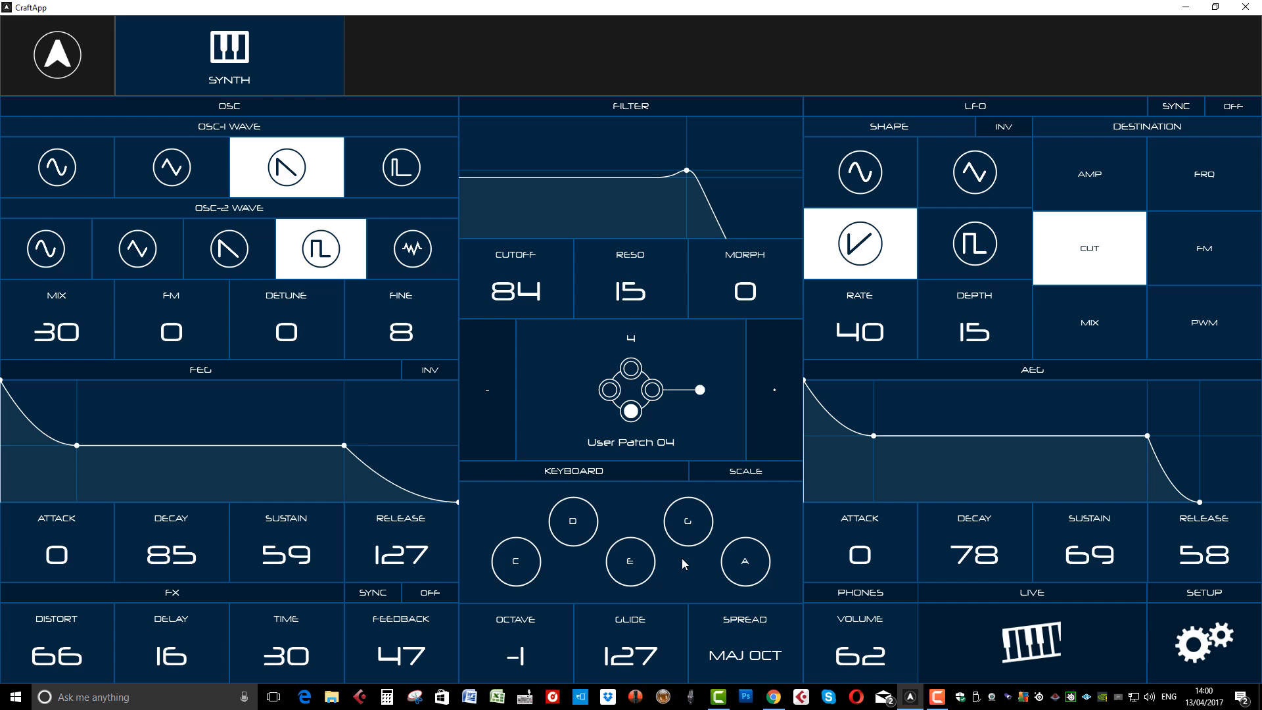
pyautogui.click(572, 521)
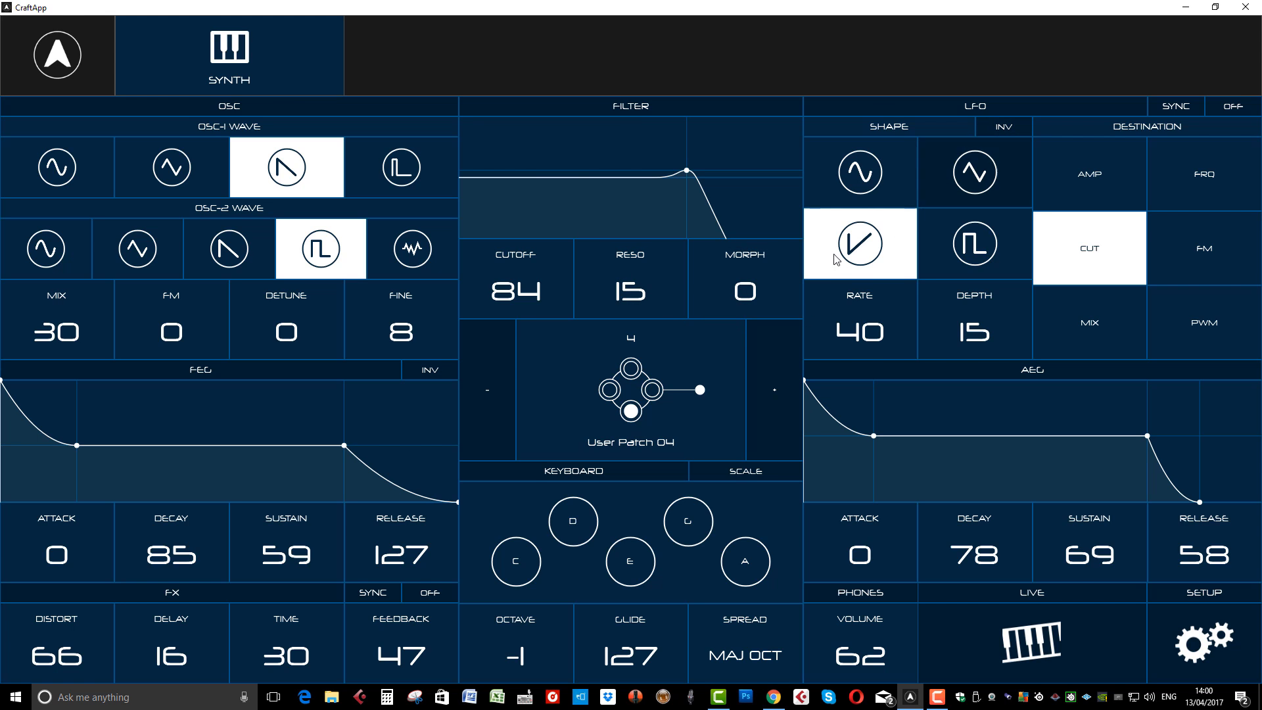
pyautogui.moveTo(986, 443)
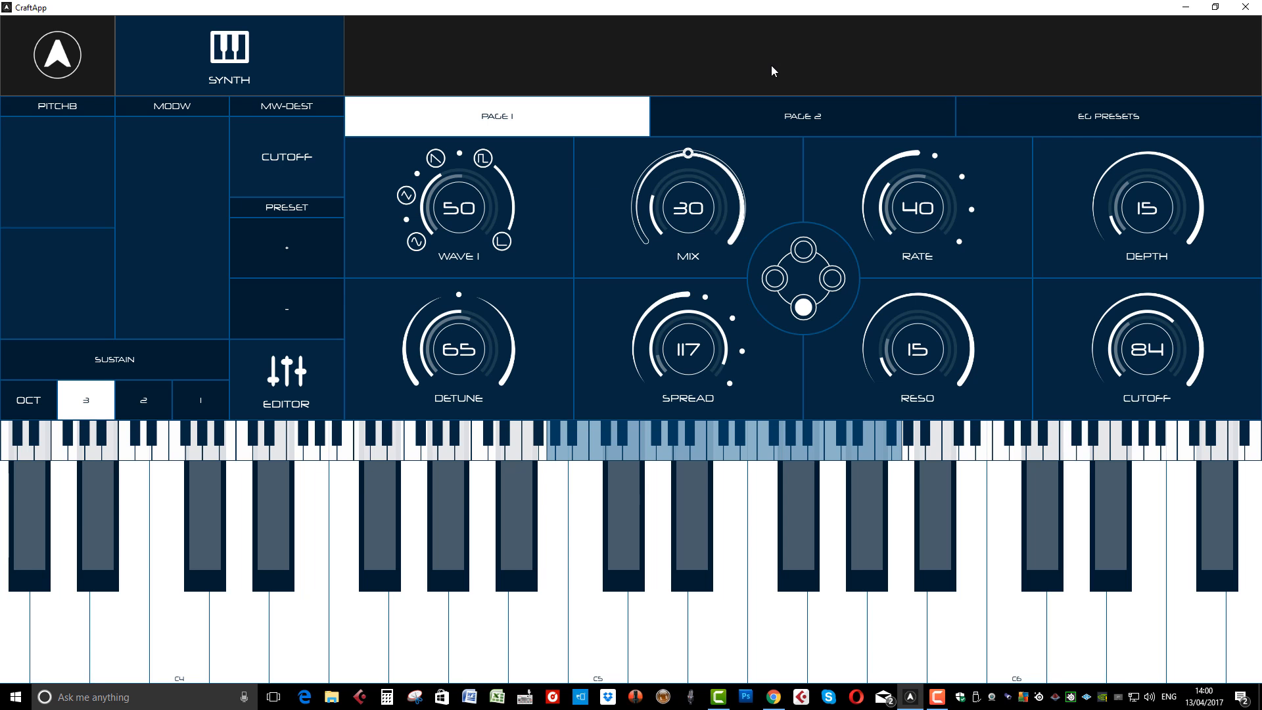
# - Apply envelope presets 2, 4, 5, 7, 9, 10, 12, 14 and finally 16 to both envelopes
pyautogui.click(1107, 116)
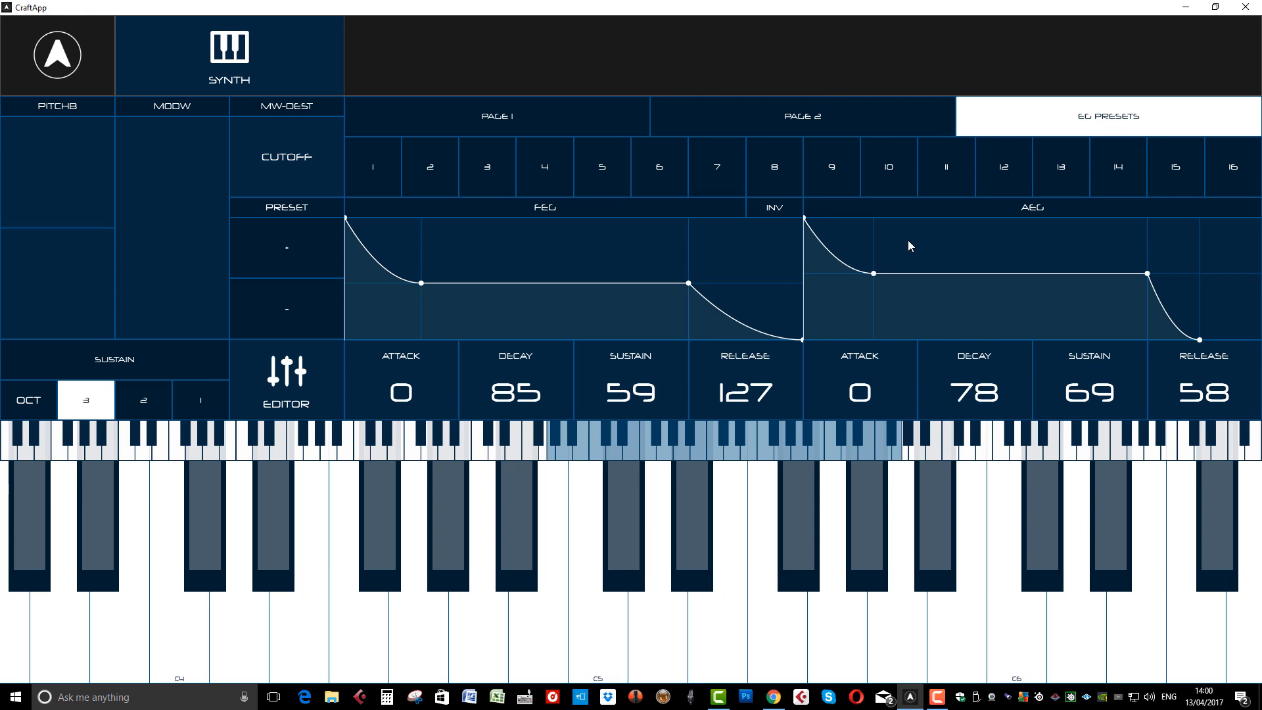
pyautogui.moveTo(1058, 141)
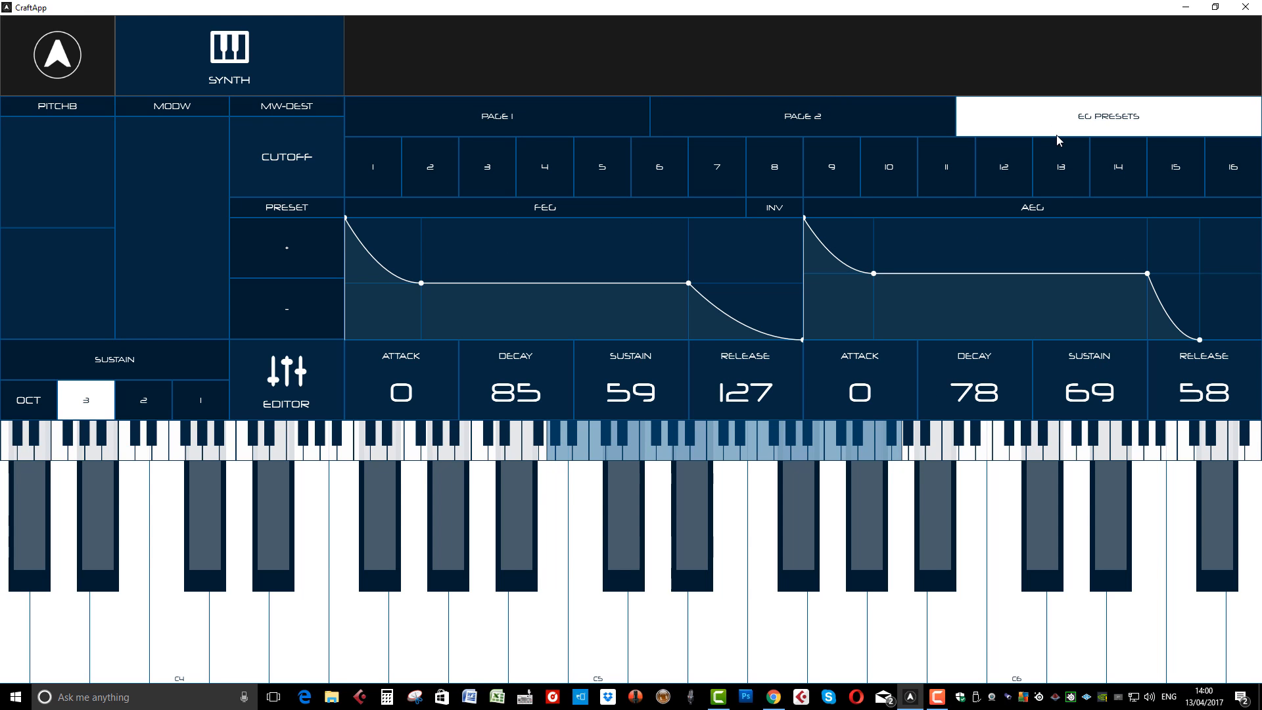
pyautogui.moveTo(413, 399)
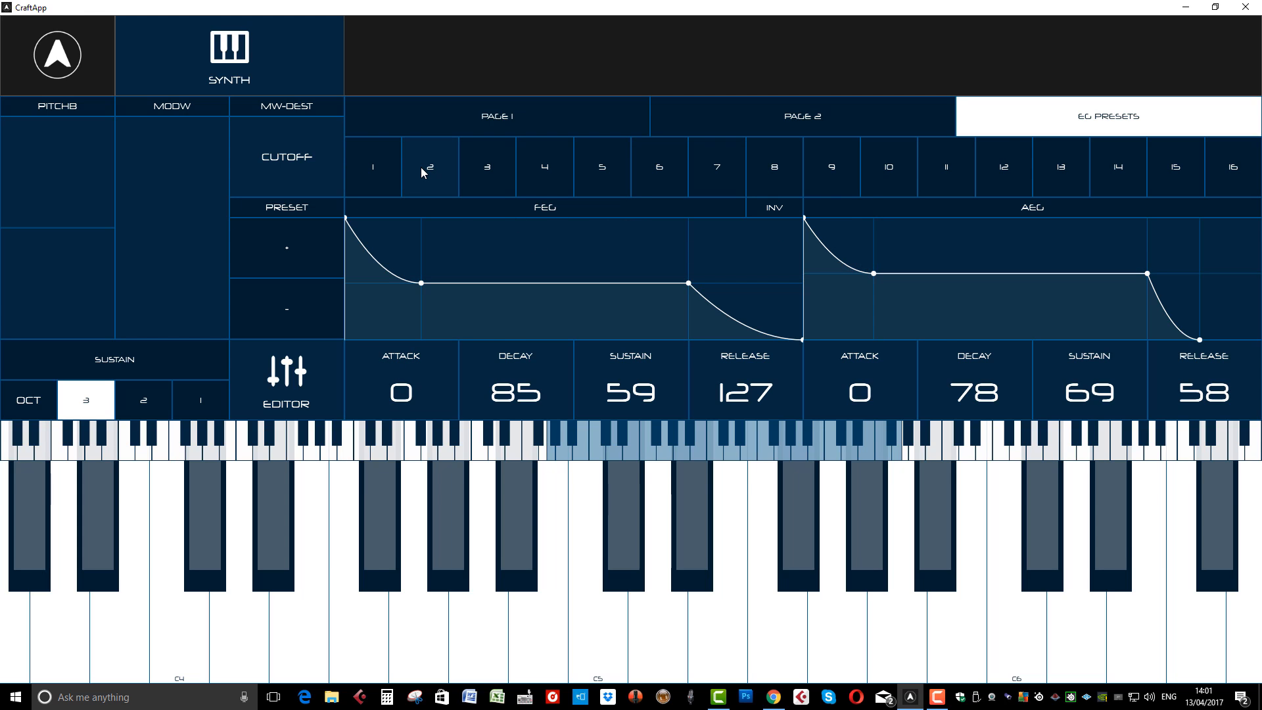
pyautogui.click(428, 167)
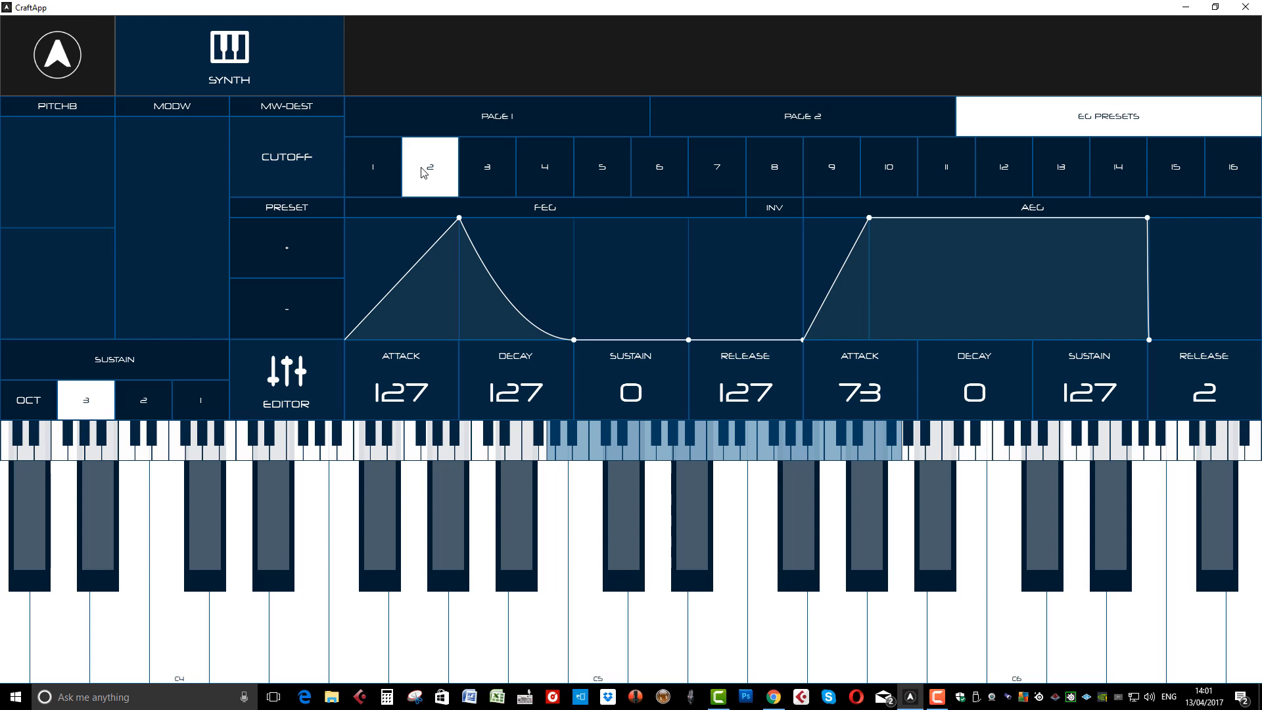
pyautogui.moveTo(489, 168)
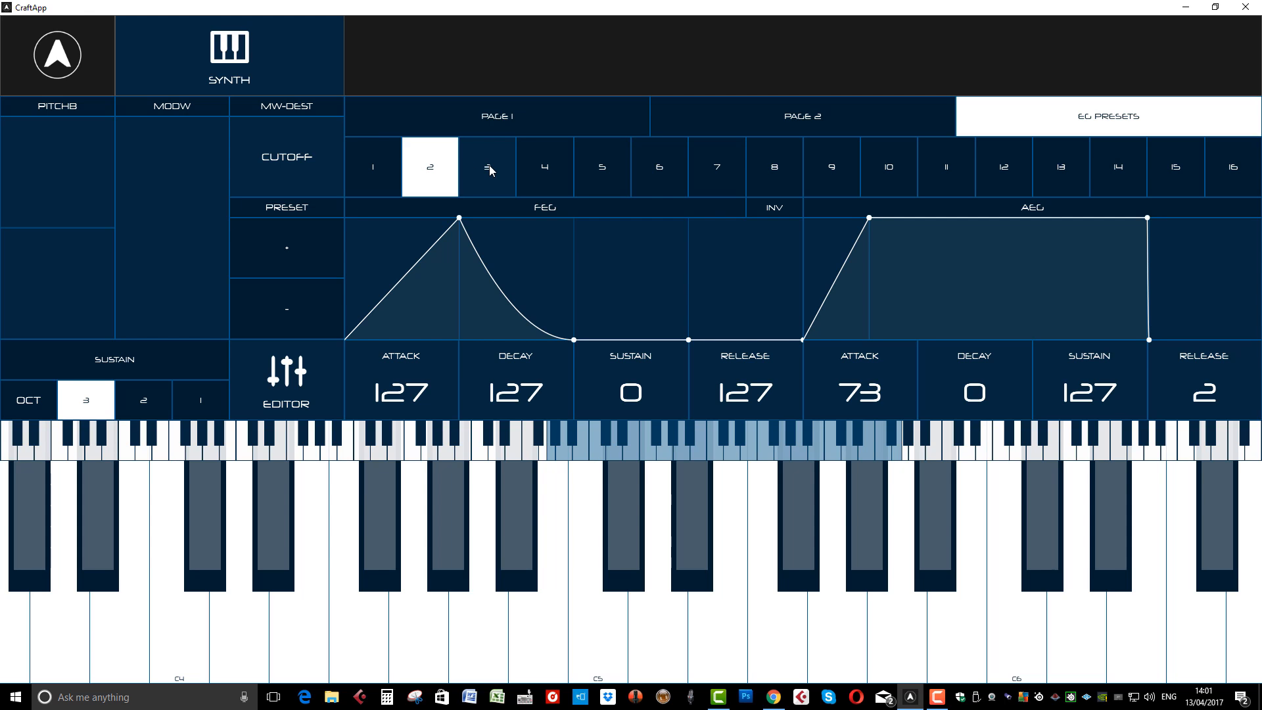
pyautogui.click(543, 167)
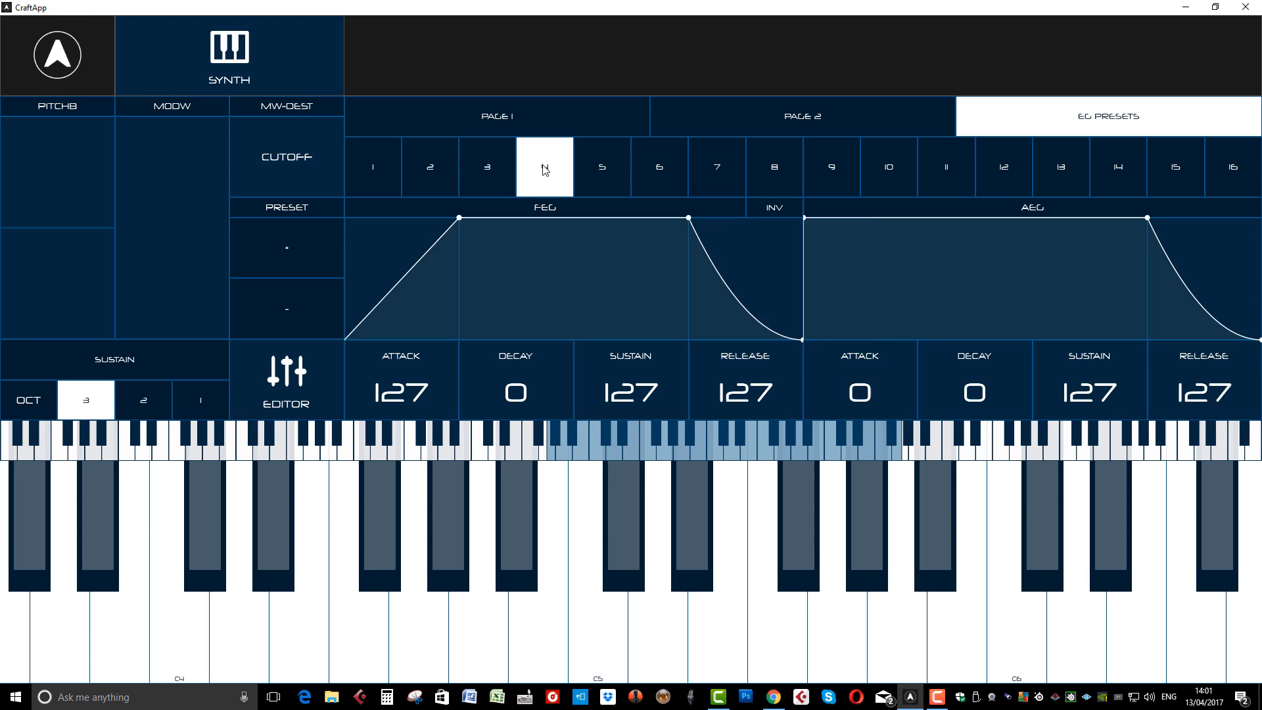
pyautogui.click(601, 167)
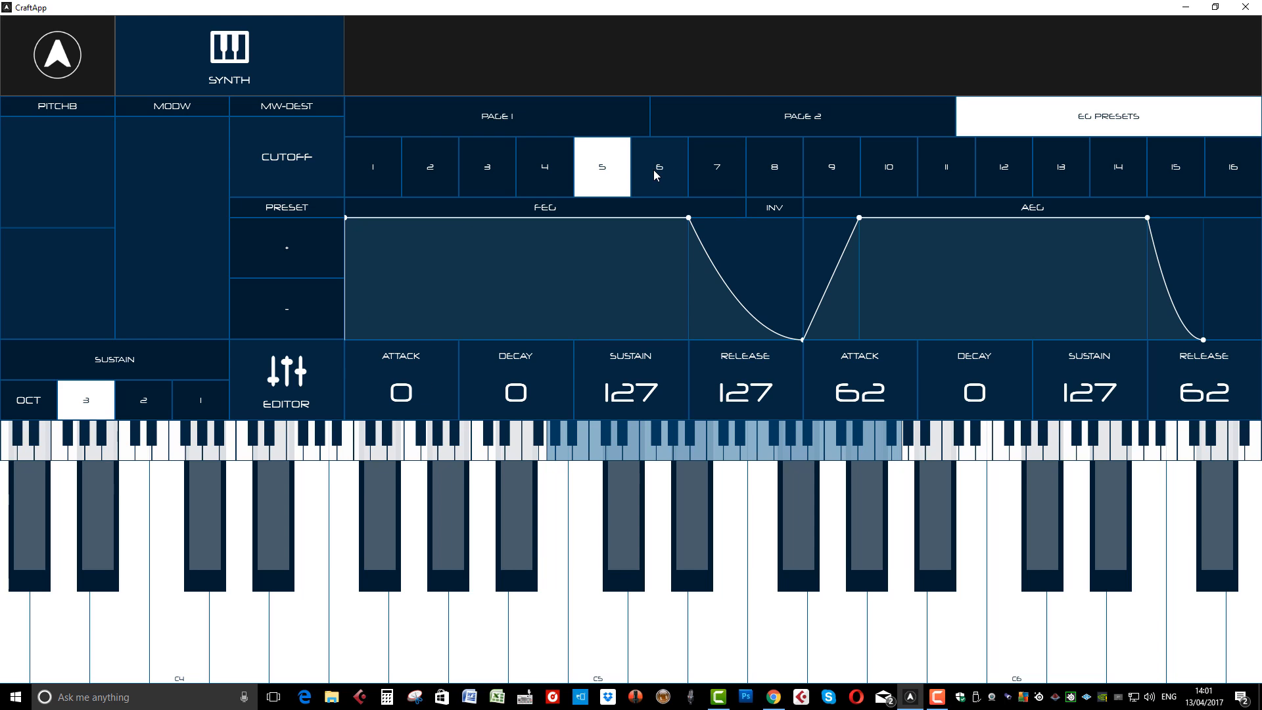
pyautogui.click(715, 167)
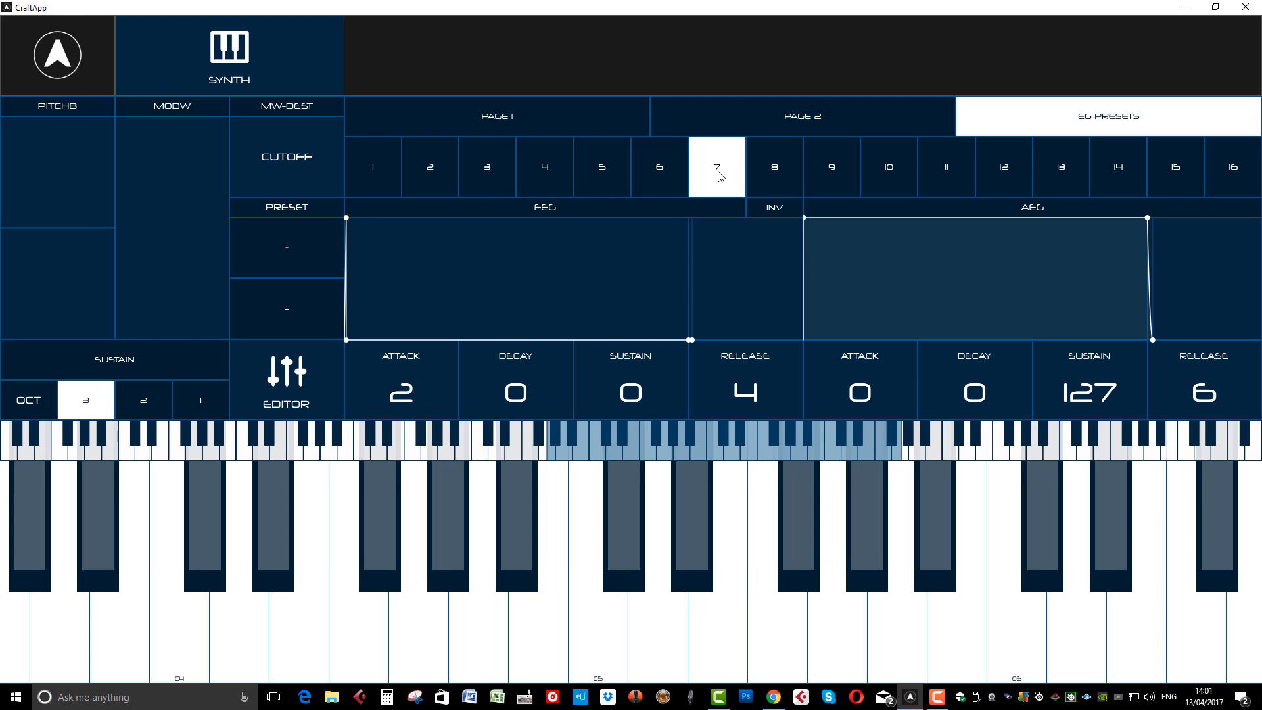
pyautogui.moveTo(771, 175)
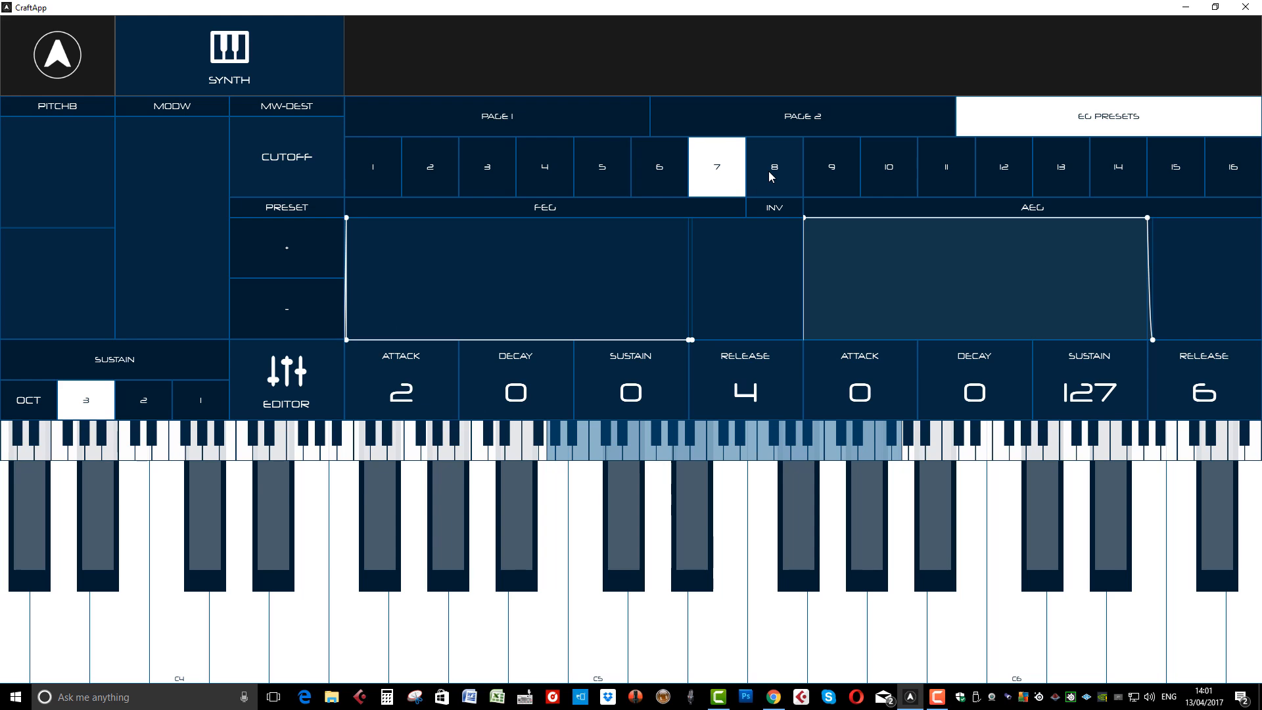
pyautogui.click(830, 167)
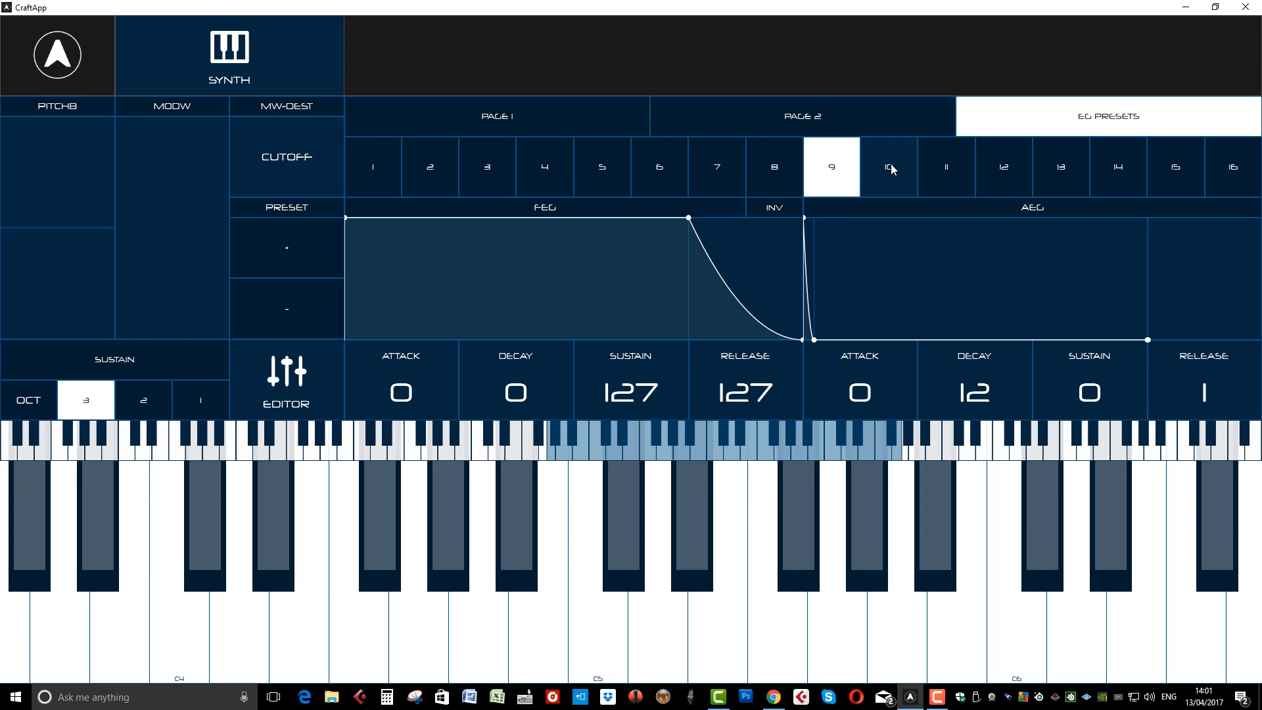
pyautogui.click(888, 167)
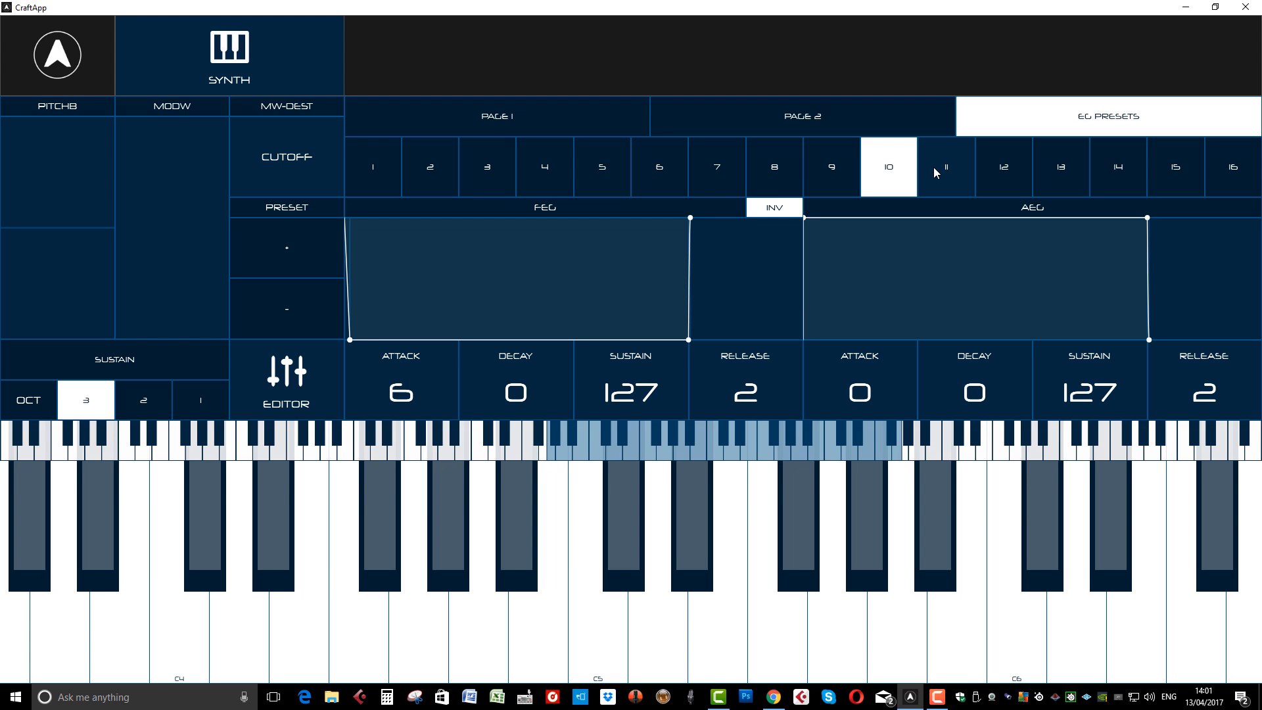
pyautogui.click(1001, 166)
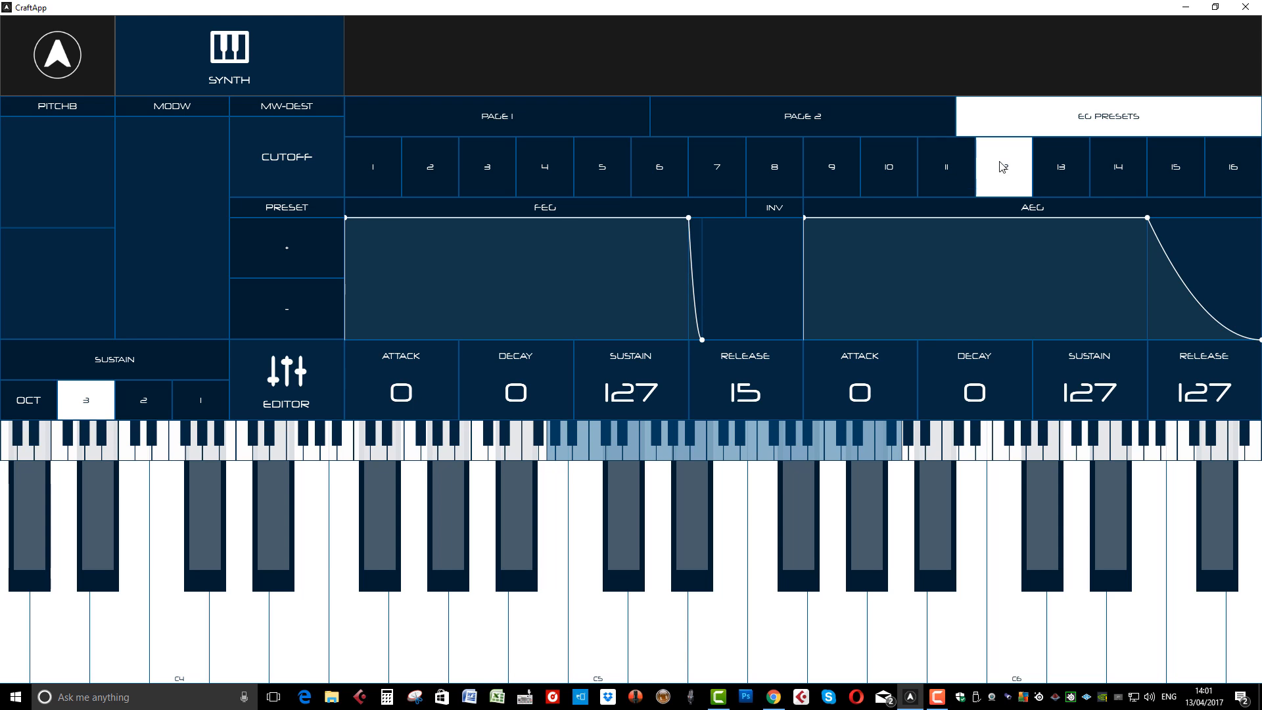
pyautogui.click(1116, 167)
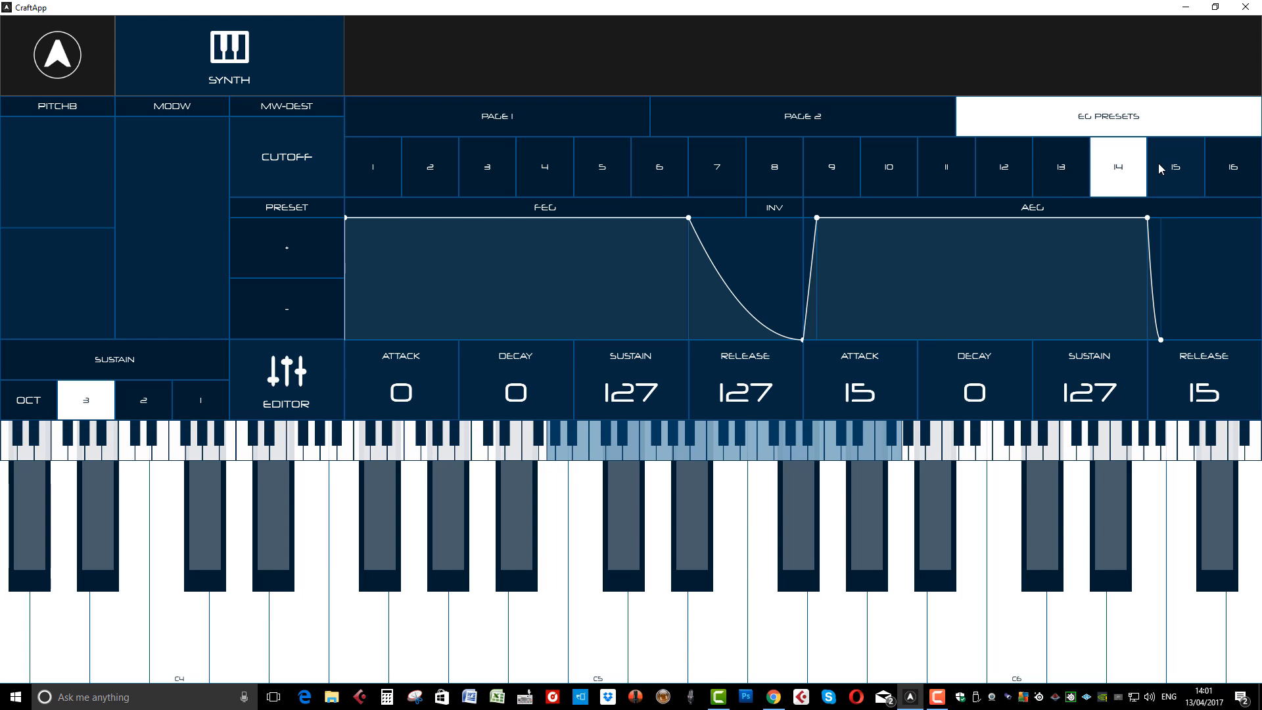
pyautogui.click(1230, 167)
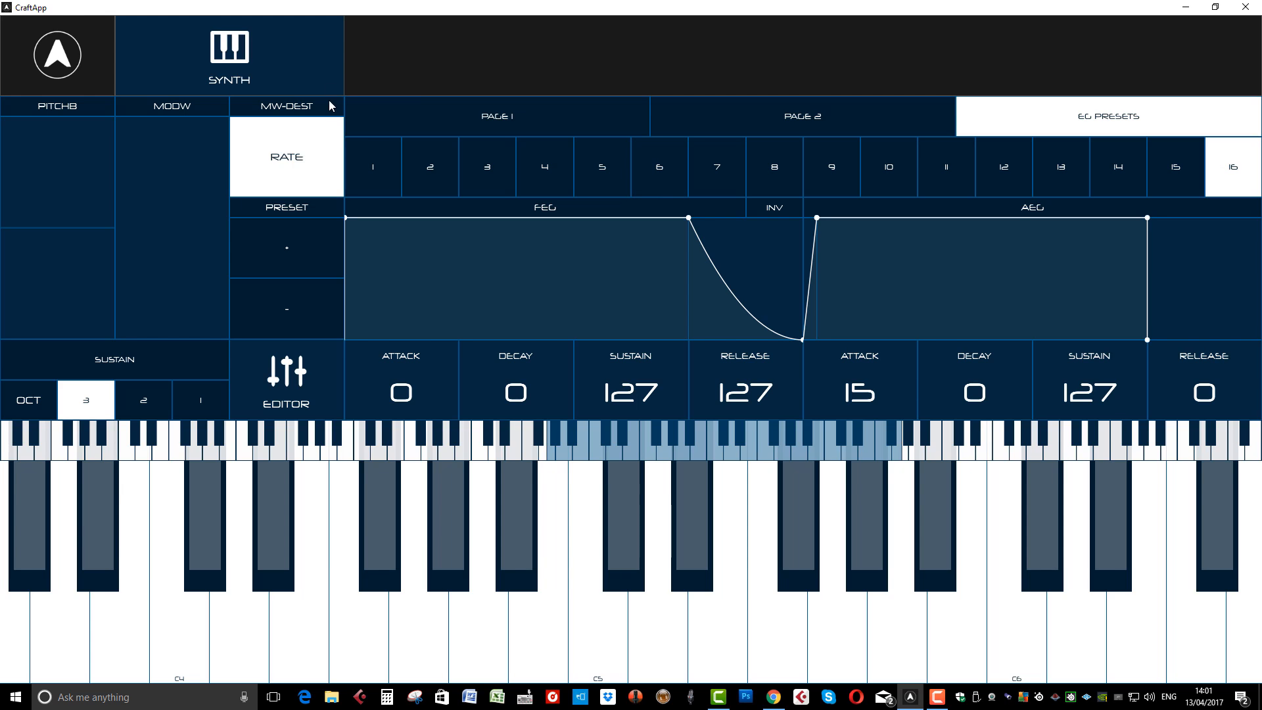
# - Set the mod wheel destination to LFO depth, try the one-octave keyboard, and return to the editor
pyautogui.click(285, 157)
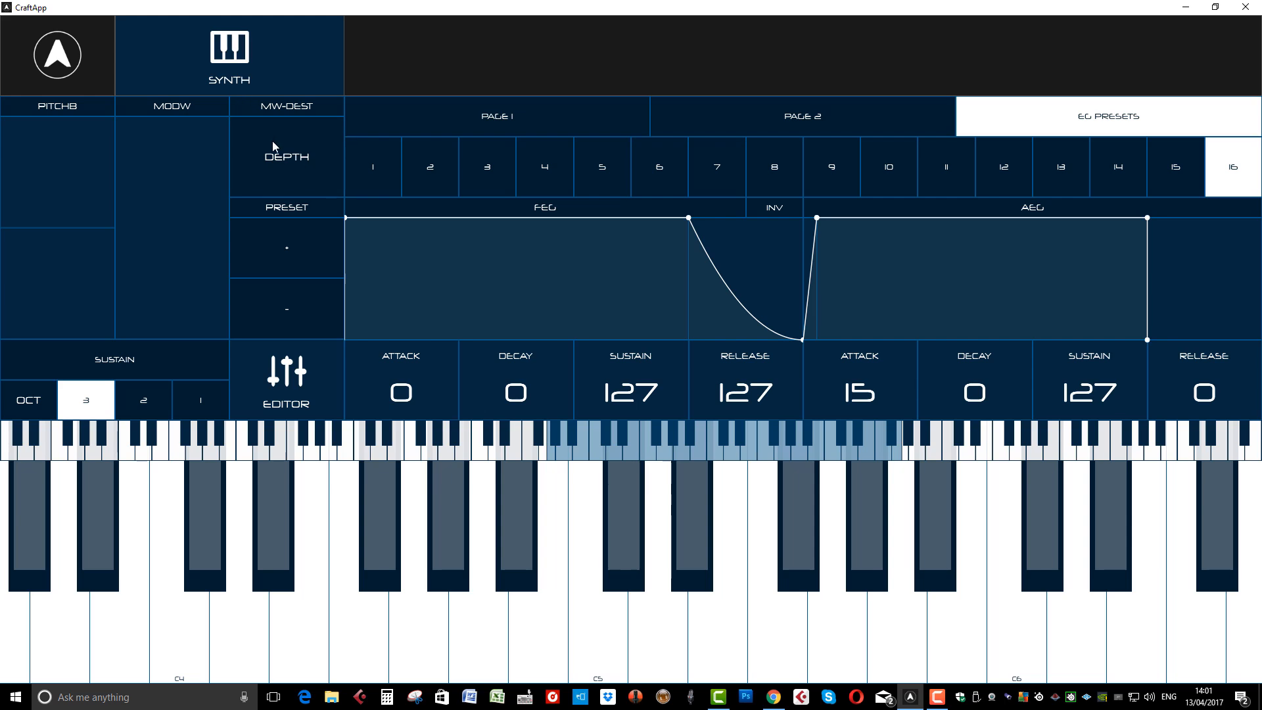
pyautogui.moveTo(201, 327)
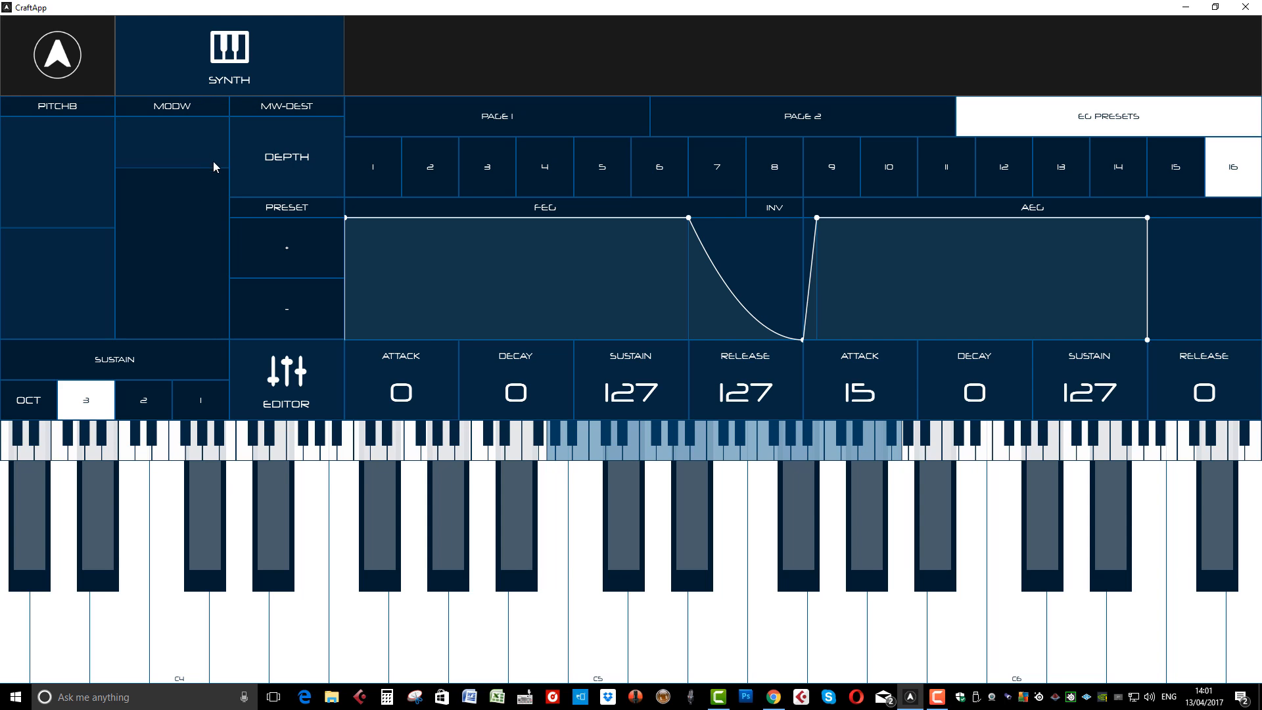
pyautogui.moveTo(193, 288)
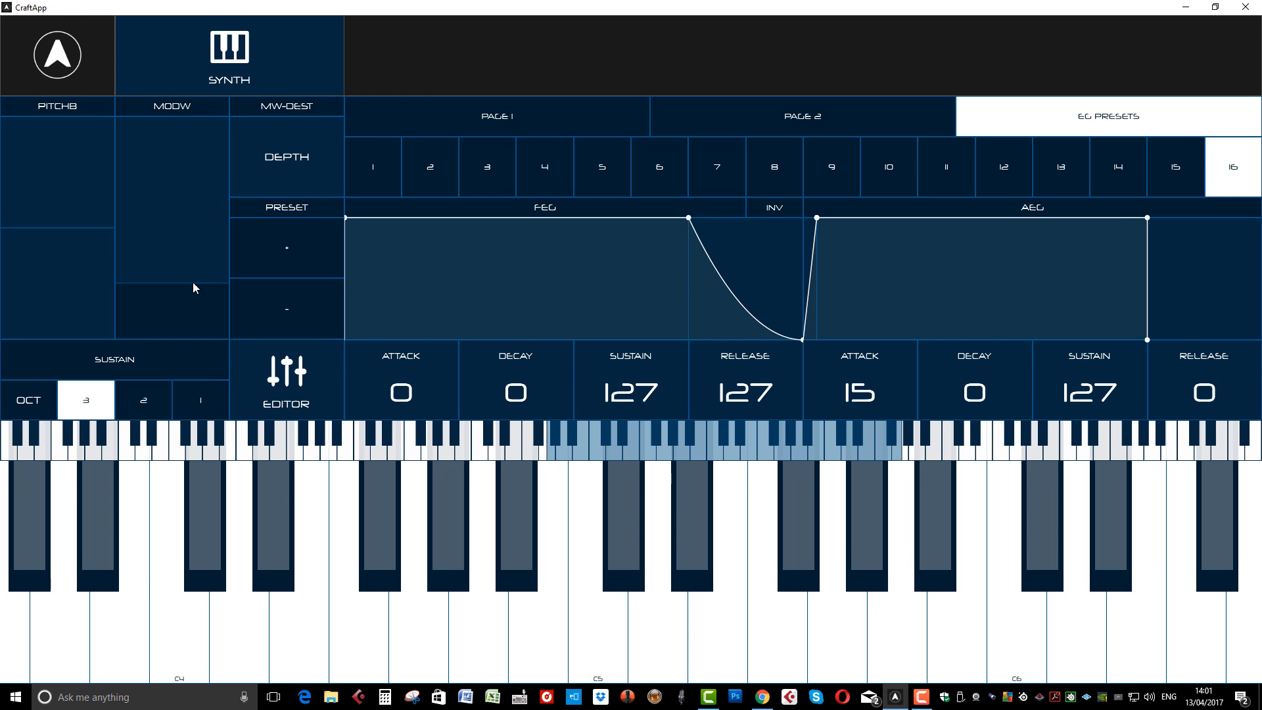
pyautogui.click(200, 400)
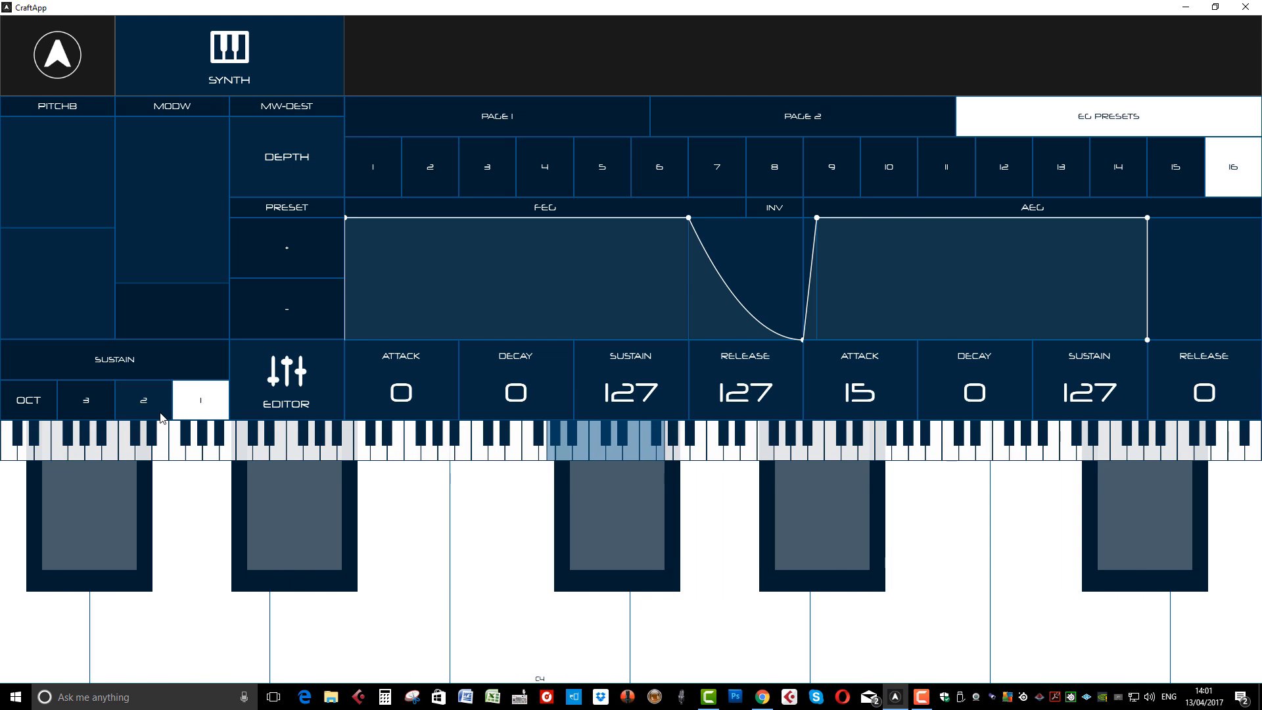
pyautogui.click(85, 399)
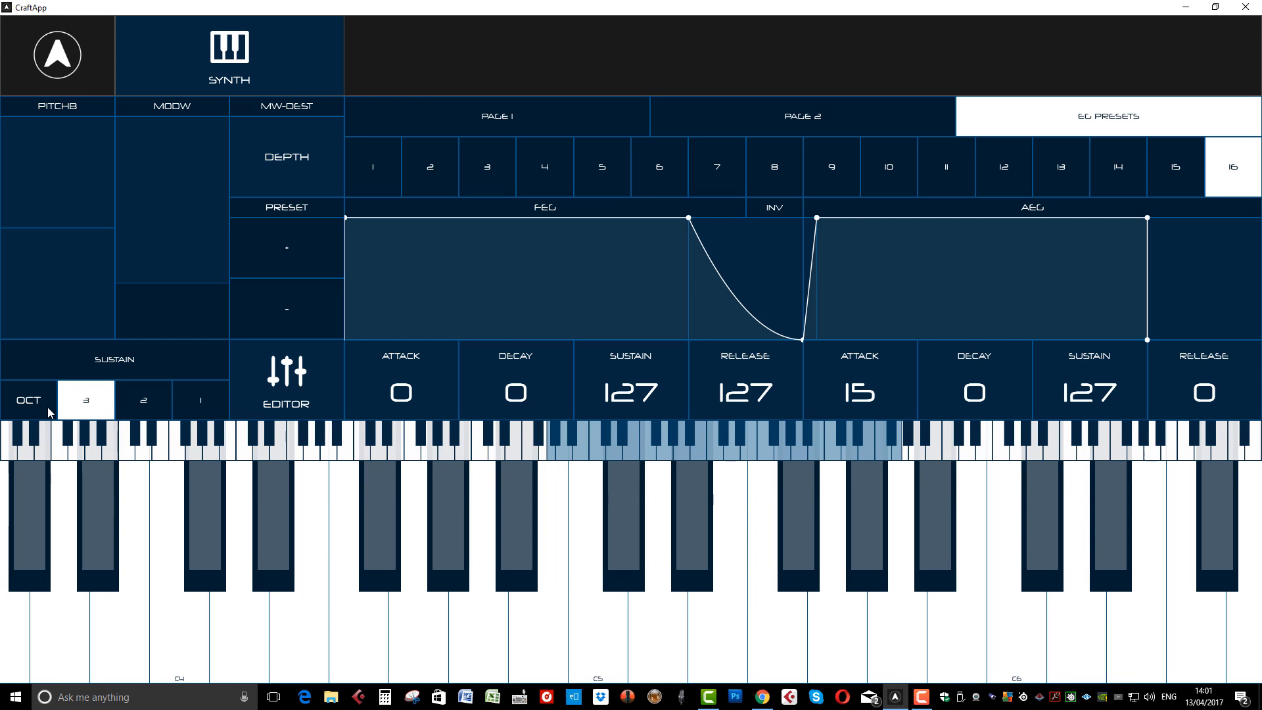
pyautogui.moveTo(73, 117)
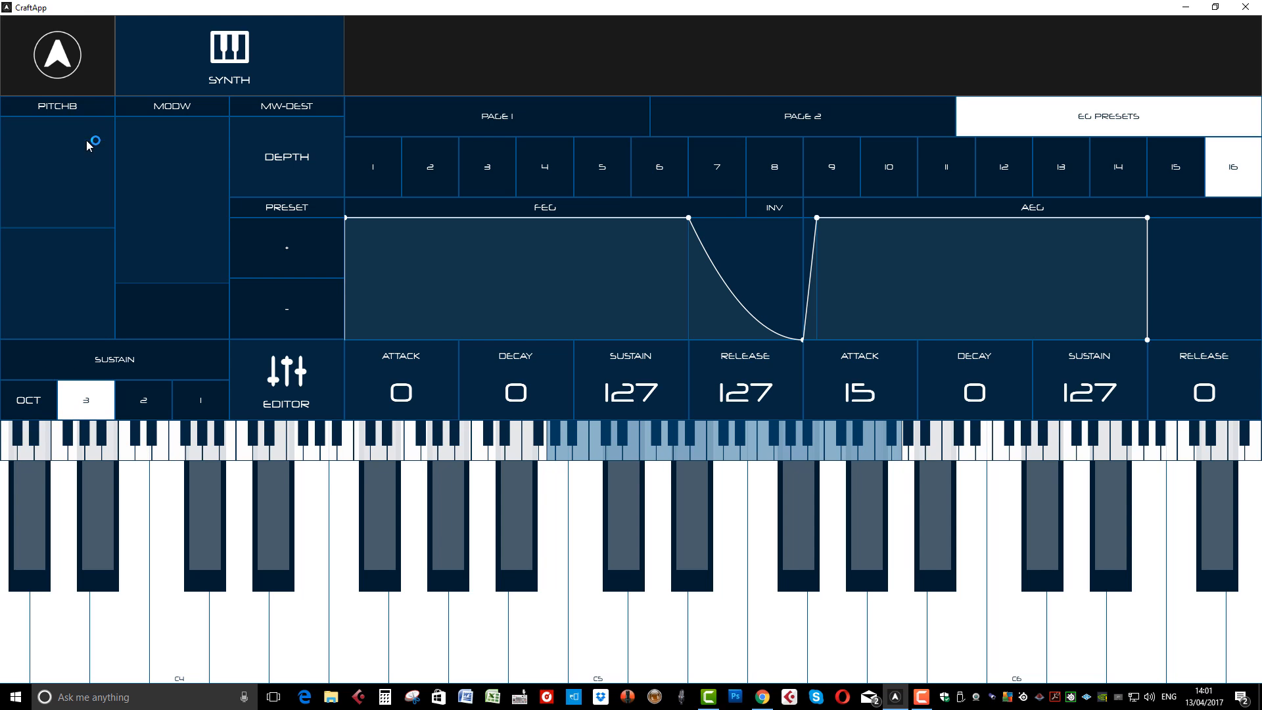
pyautogui.moveTo(109, 201)
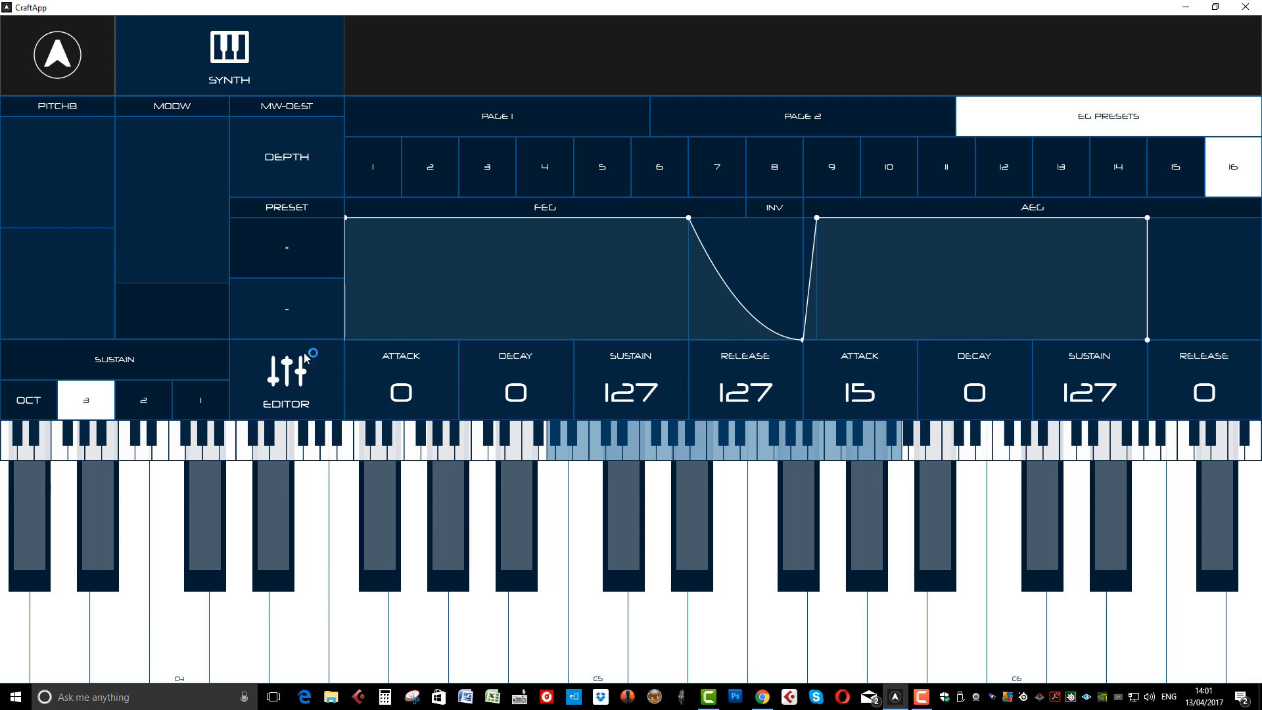
pyautogui.click(285, 381)
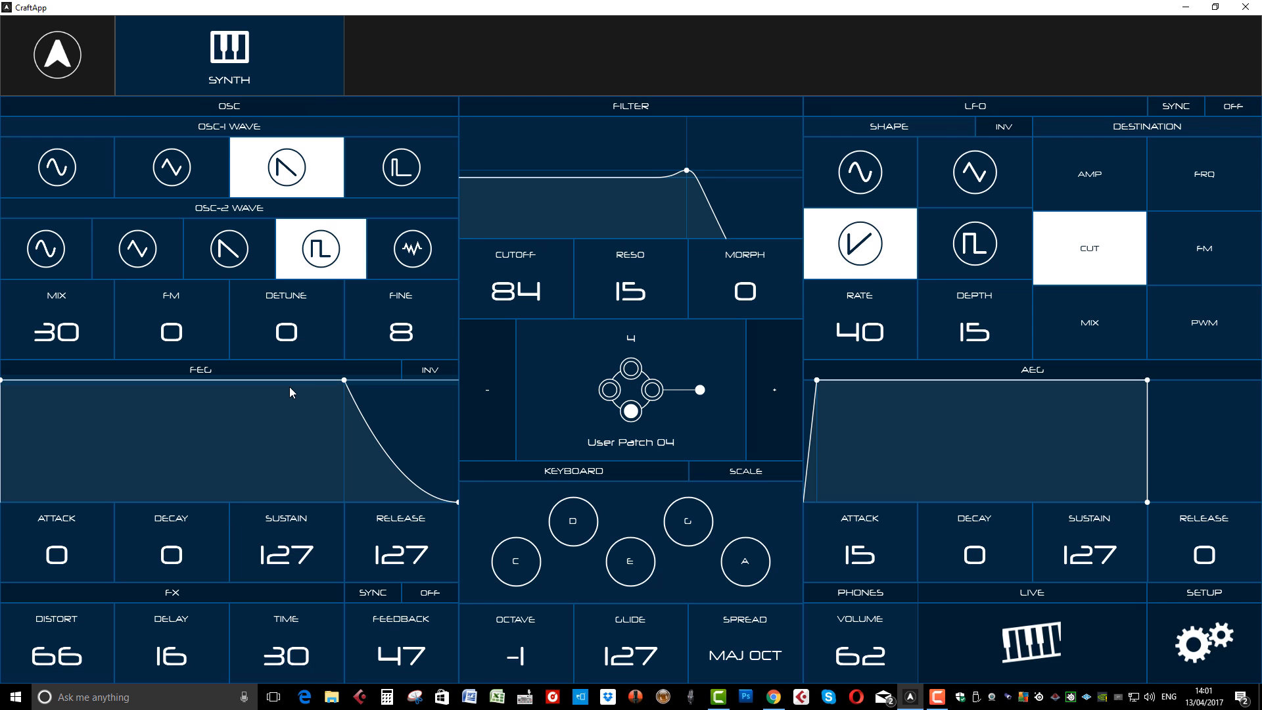
pyautogui.moveTo(861, 421)
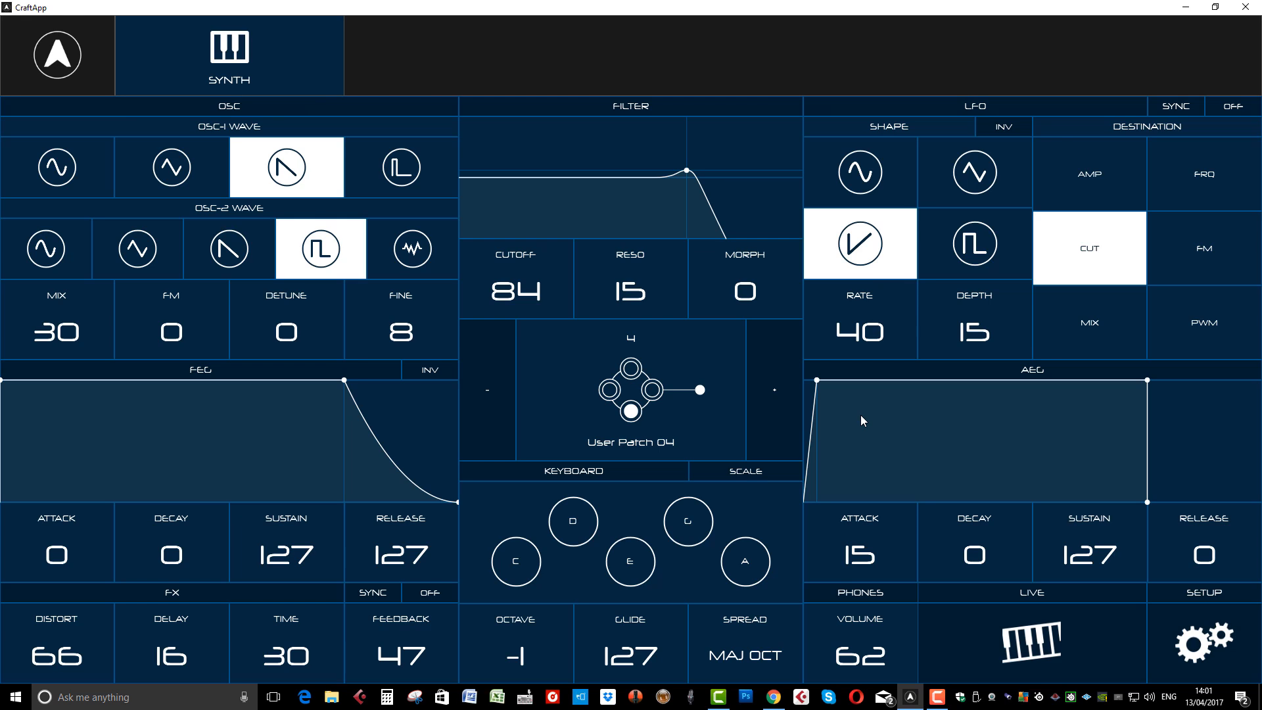